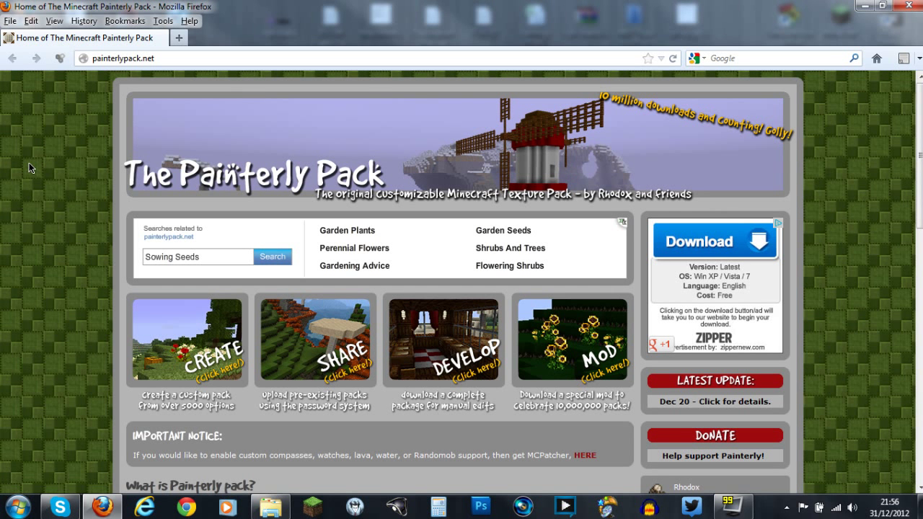
pyautogui.moveTo(101, 263)
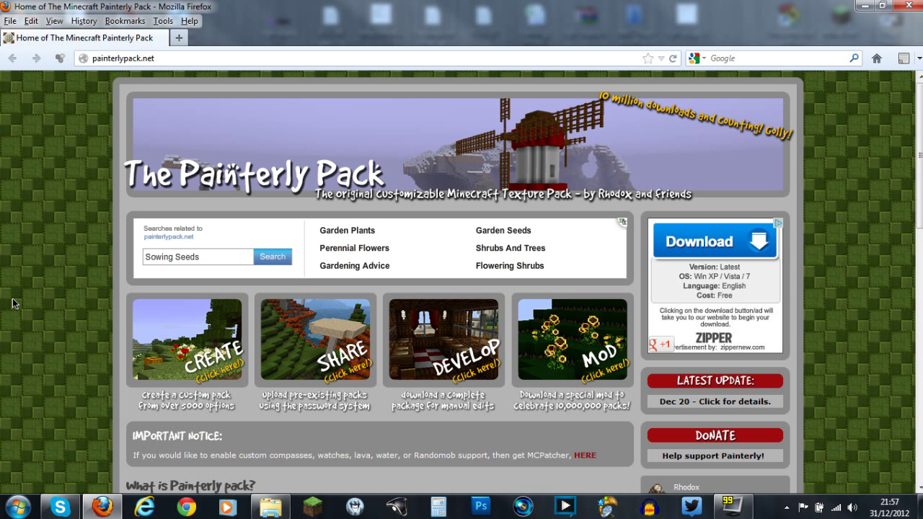
pyautogui.moveTo(3, 343)
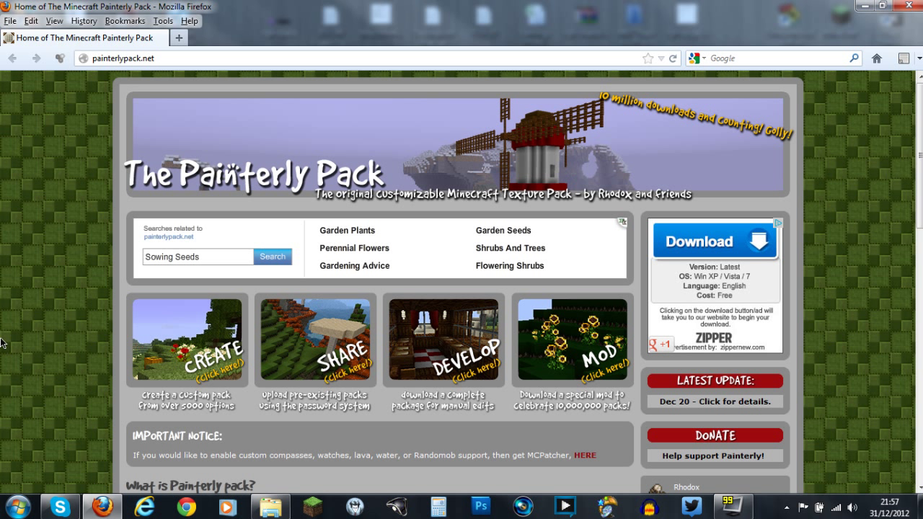
pyautogui.moveTo(23, 353)
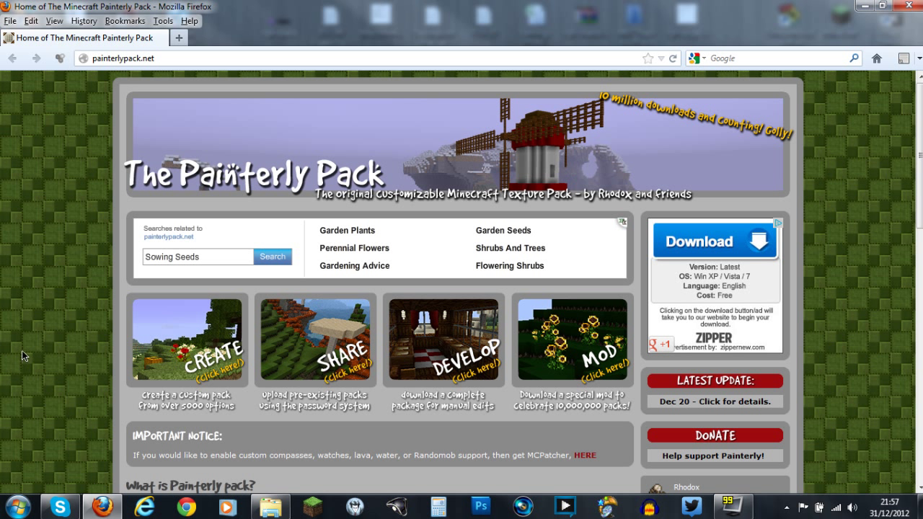
# Scroll down the homepage past 'How can I reach you?' to the large Minecraft screenshot
pyautogui.scroll(-3)
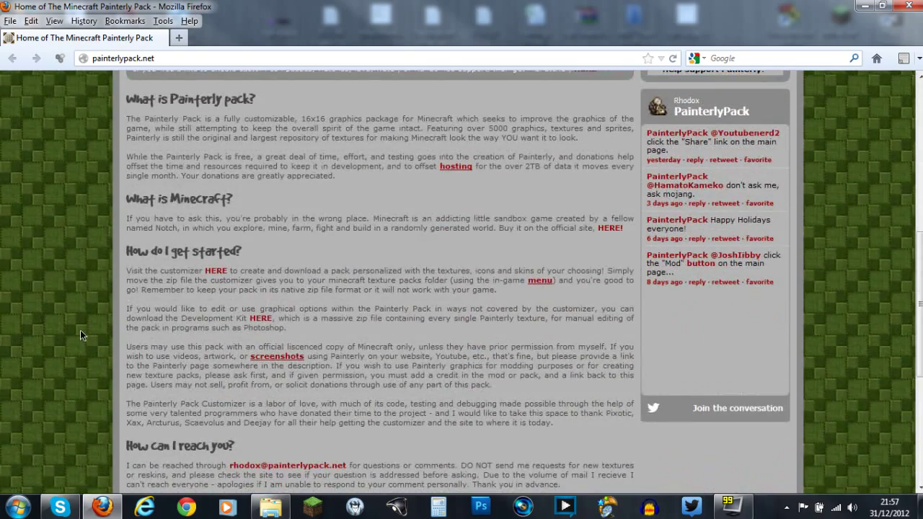
pyautogui.scroll(3)
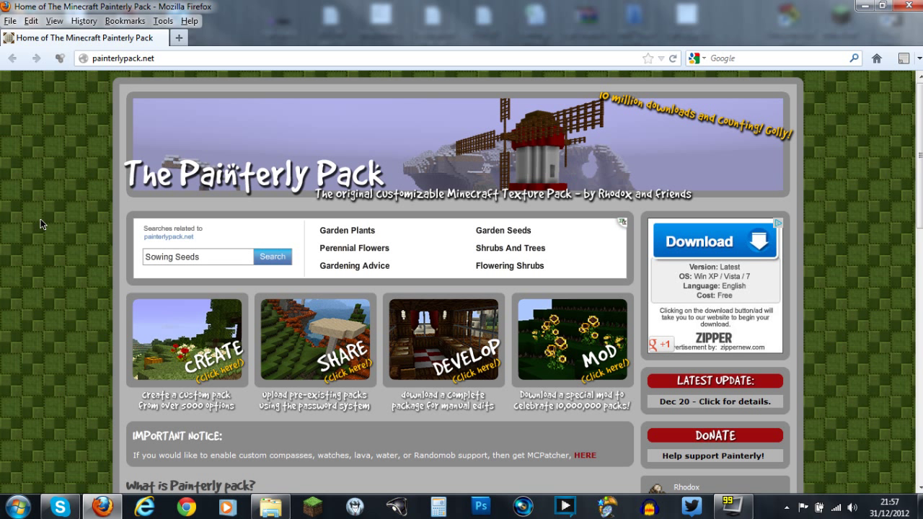
pyautogui.moveTo(40, 199)
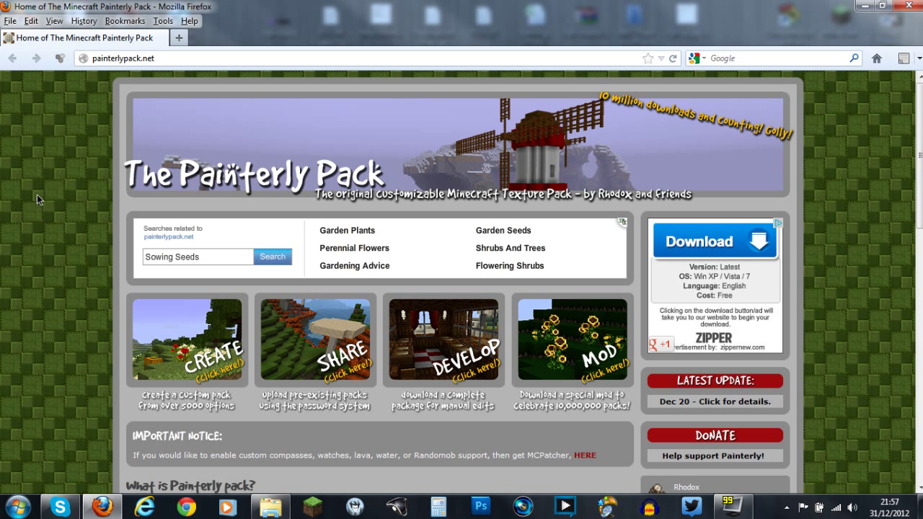
pyautogui.moveTo(34, 233)
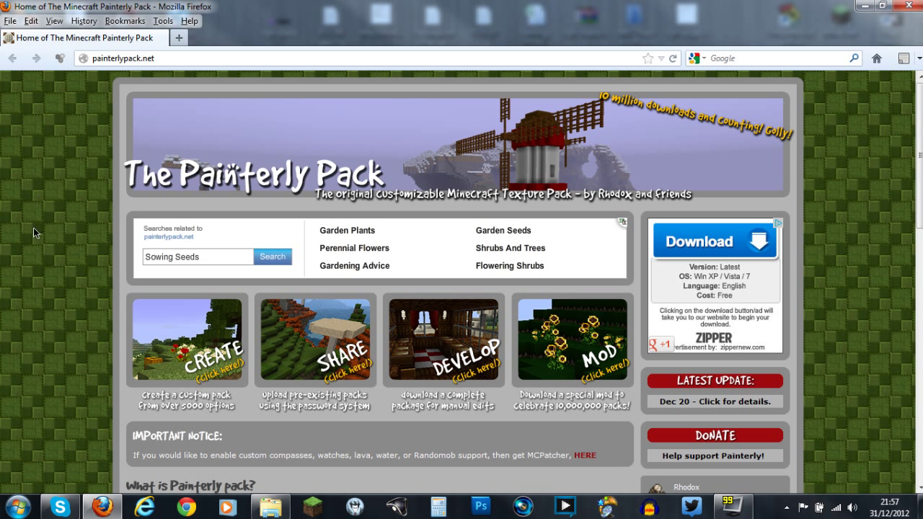
pyautogui.scroll(-3)
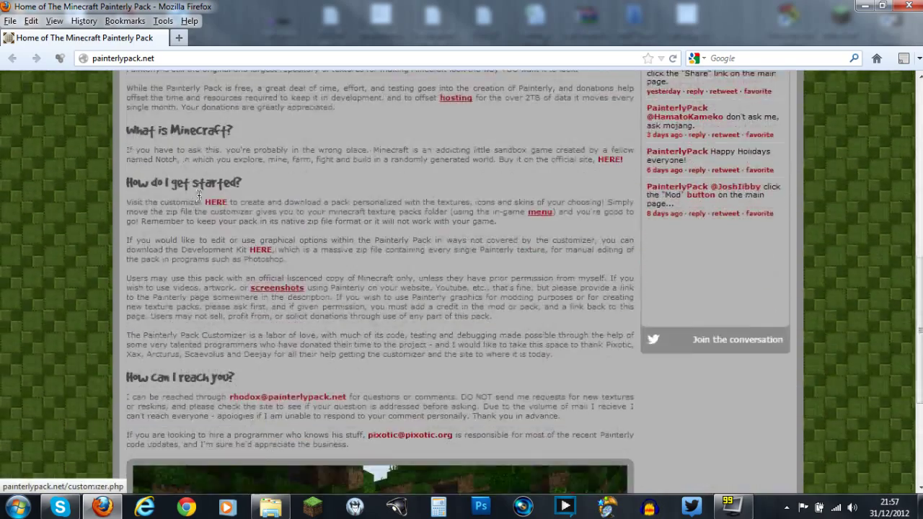
pyautogui.scroll(-3)
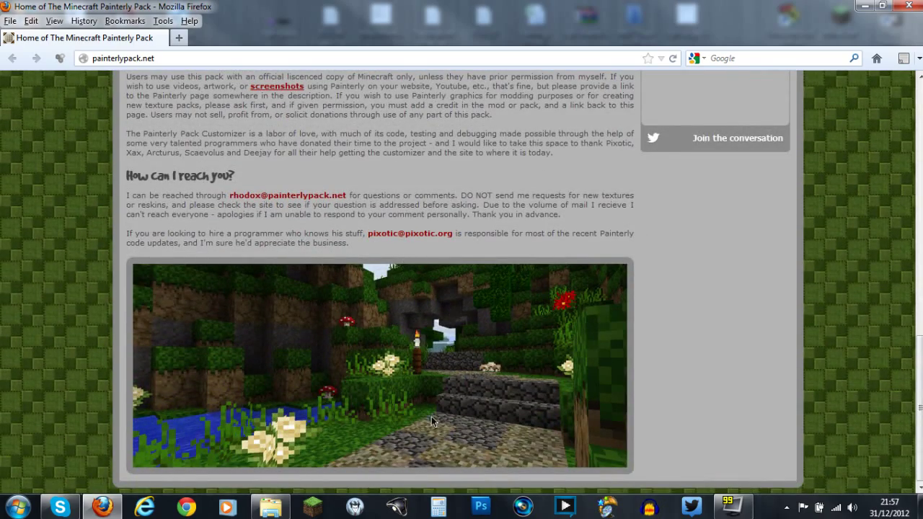
pyautogui.moveTo(269, 383)
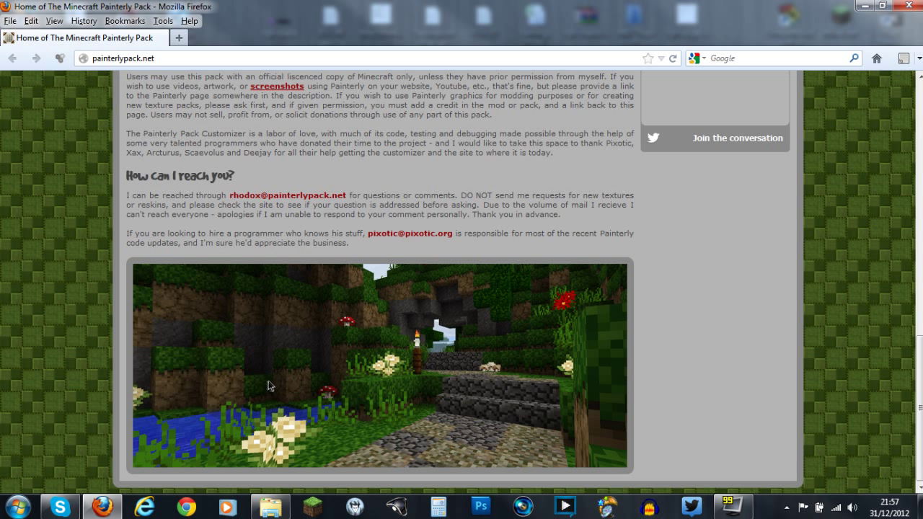
pyautogui.moveTo(519, 444)
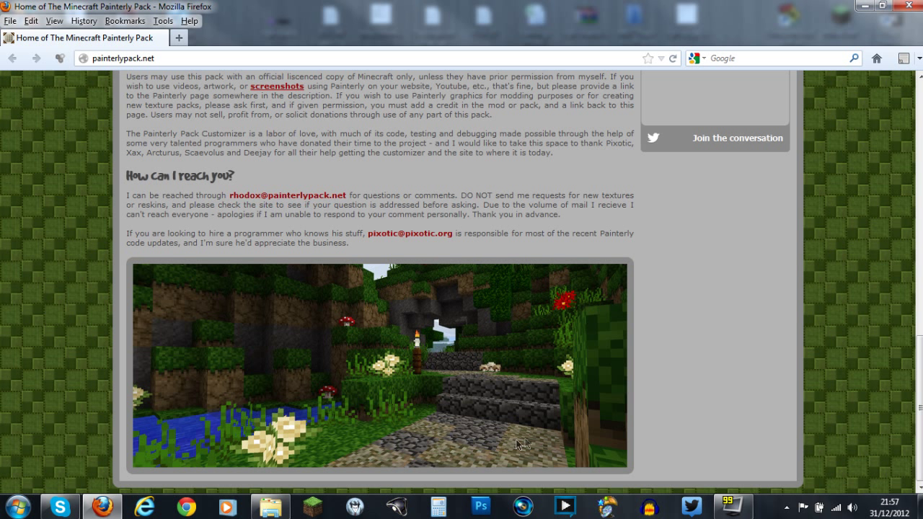
pyautogui.moveTo(516, 431)
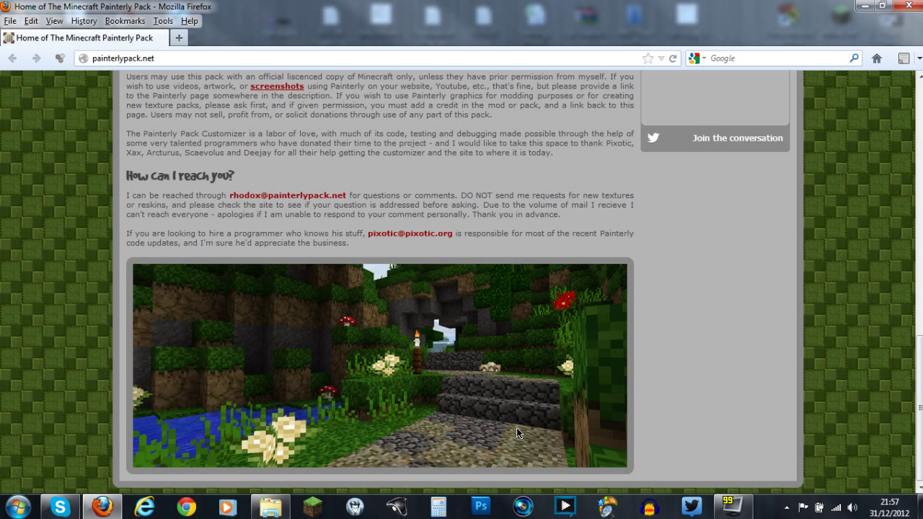
pyautogui.moveTo(248, 330)
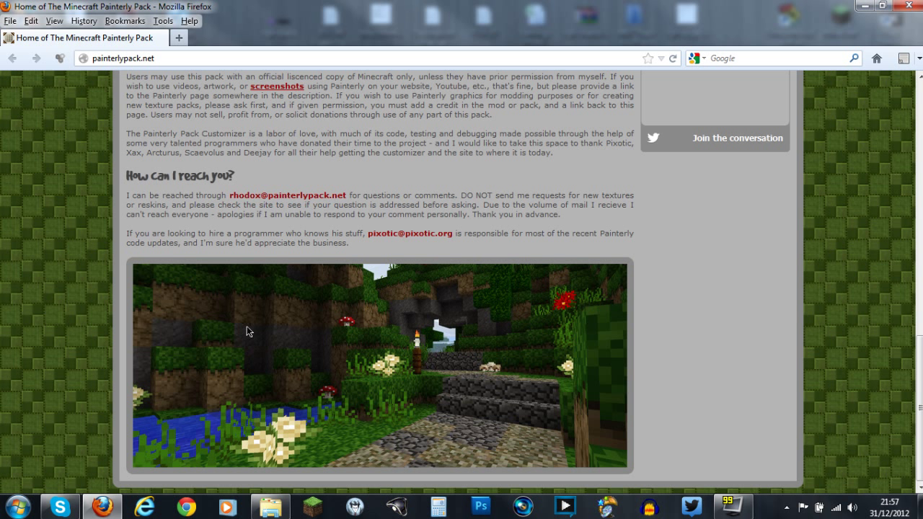
pyautogui.moveTo(372, 371)
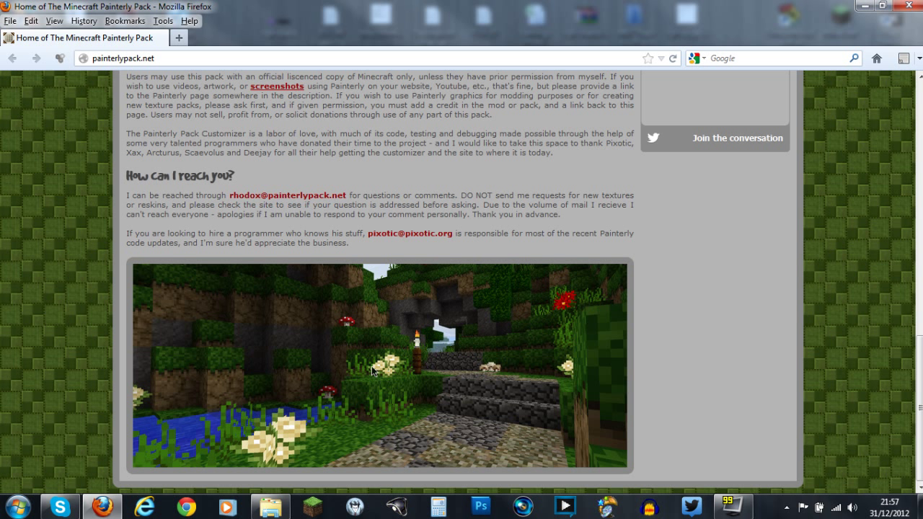
pyautogui.moveTo(355, 363)
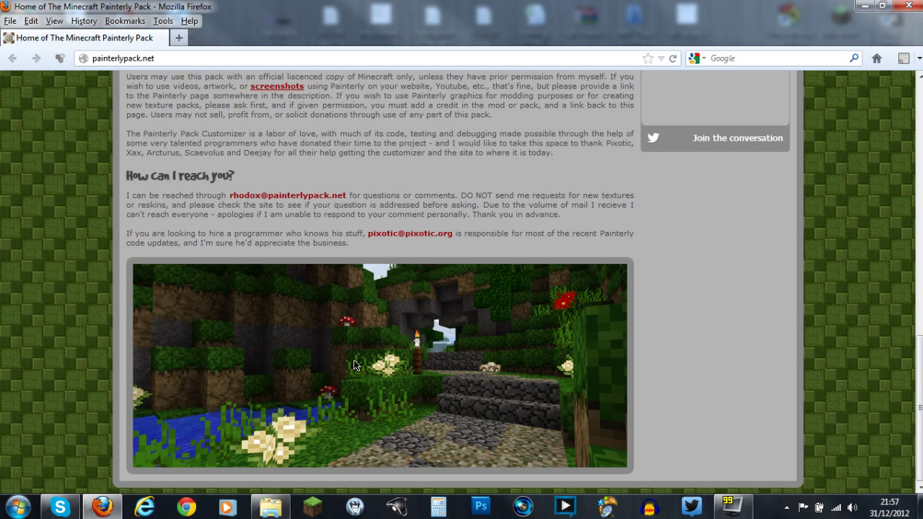
pyautogui.moveTo(343, 358)
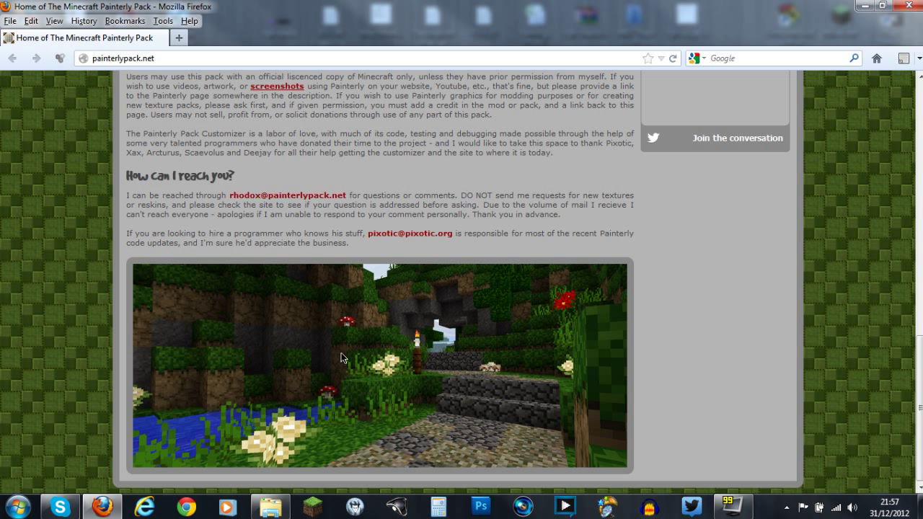
pyautogui.moveTo(261, 289)
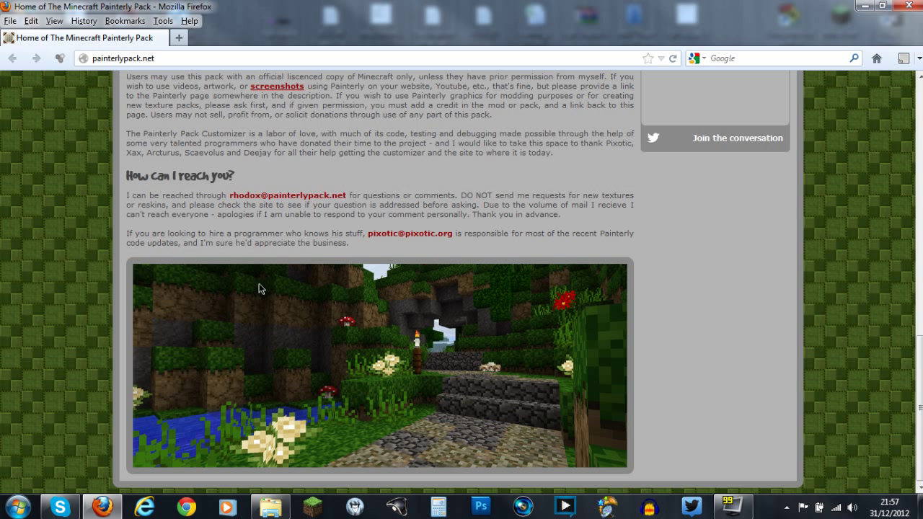
pyautogui.moveTo(254, 314)
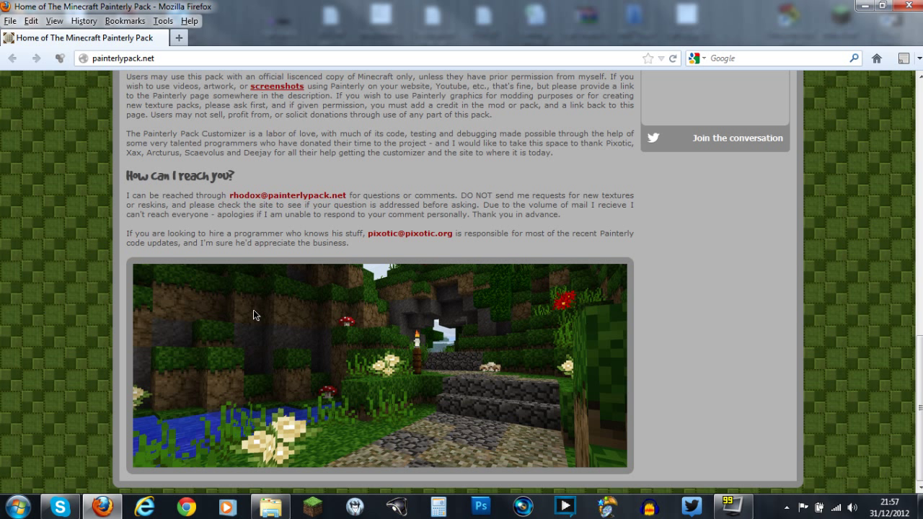
pyautogui.moveTo(290, 358)
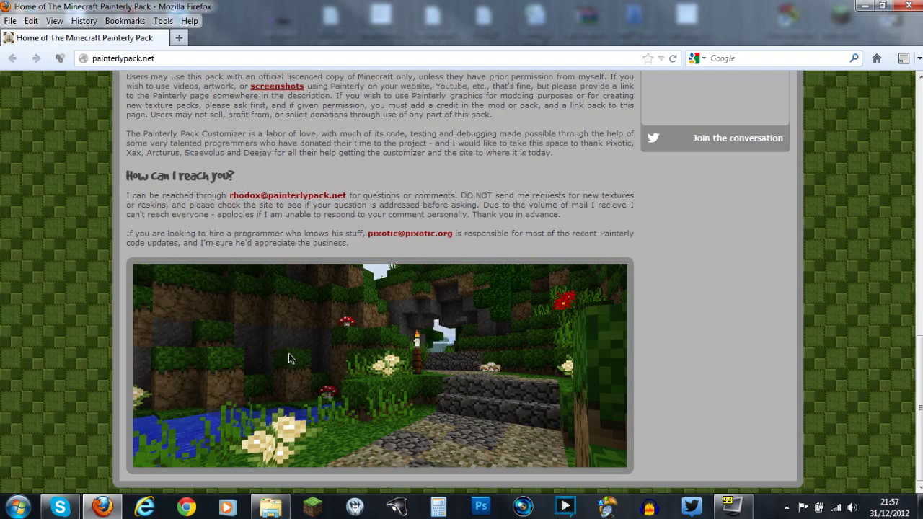
# Scroll the homepage back to the banner with the Create, Share, Develop and Mod tiles
pyautogui.scroll(3)
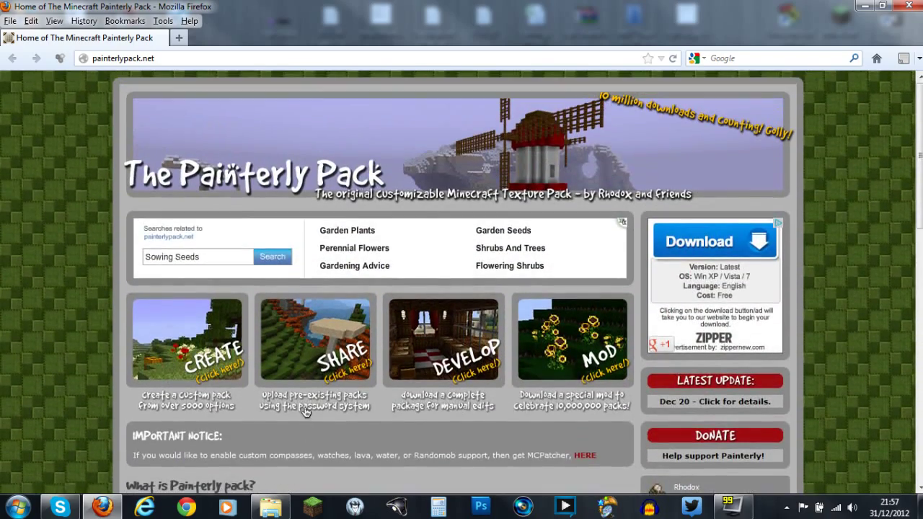
pyautogui.moveTo(544, 363)
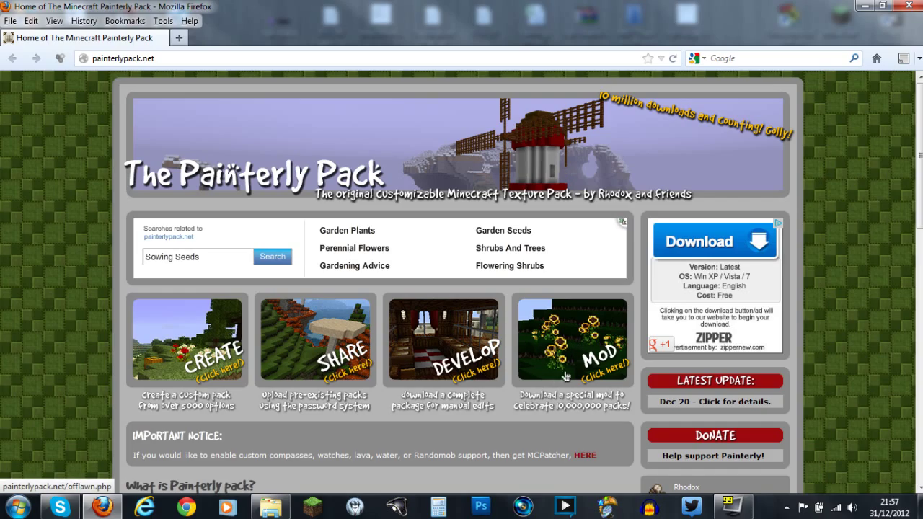
pyautogui.scroll(-3)
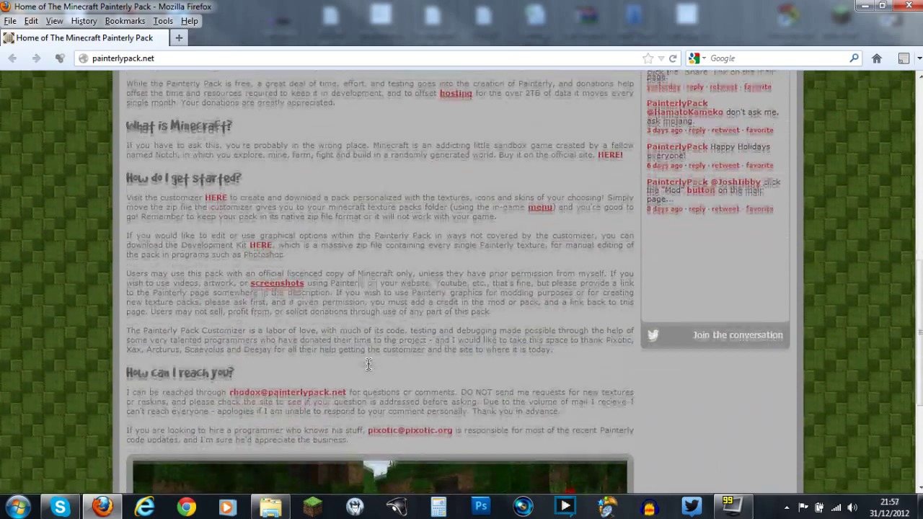
pyautogui.scroll(-3)
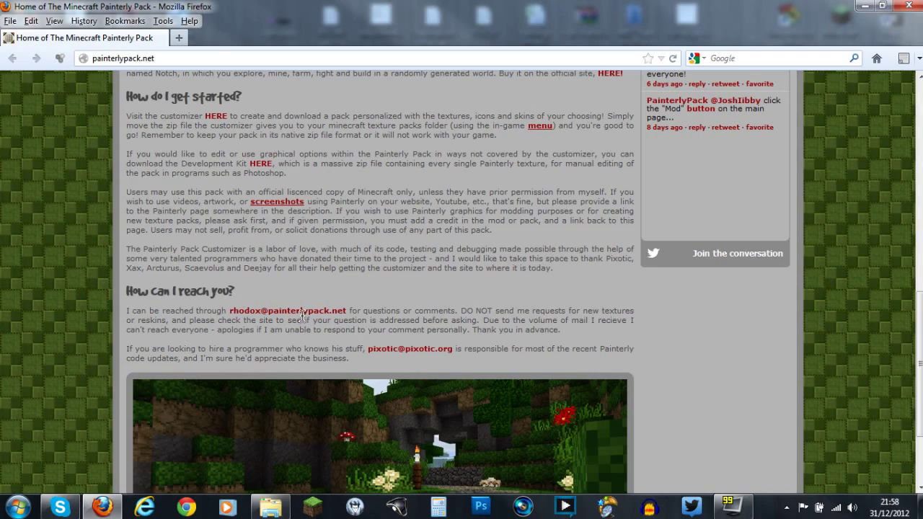
pyautogui.scroll(3)
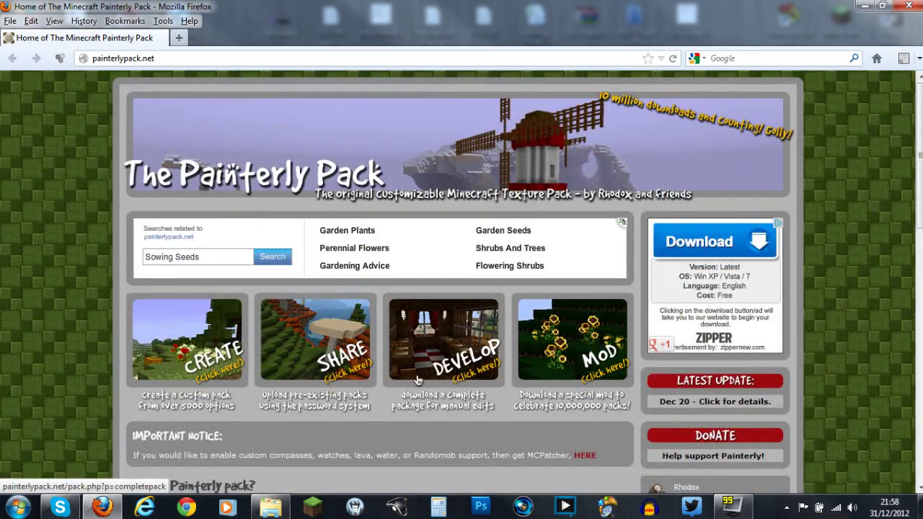
pyautogui.scroll(-3)
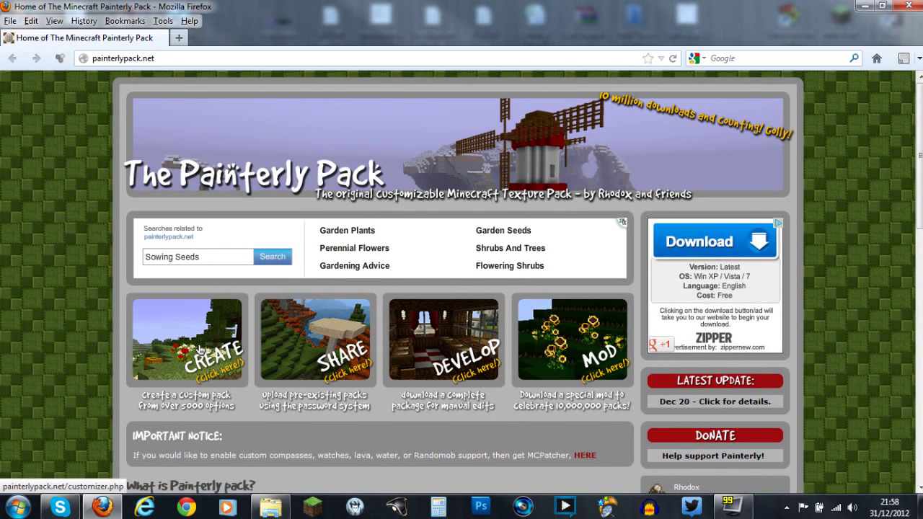
pyautogui.moveTo(195, 358)
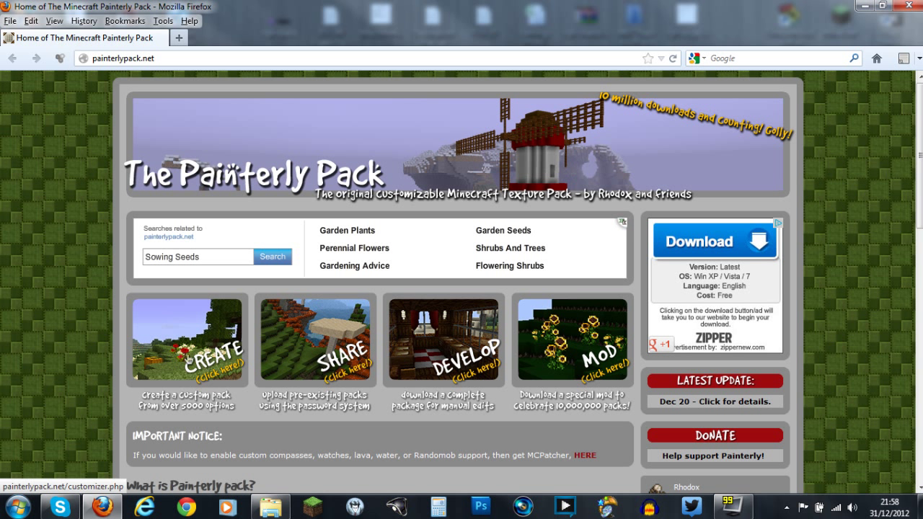
# Load customizer.php from the CREATE tile and scroll to the Pack overview
pyautogui.click(209, 338)
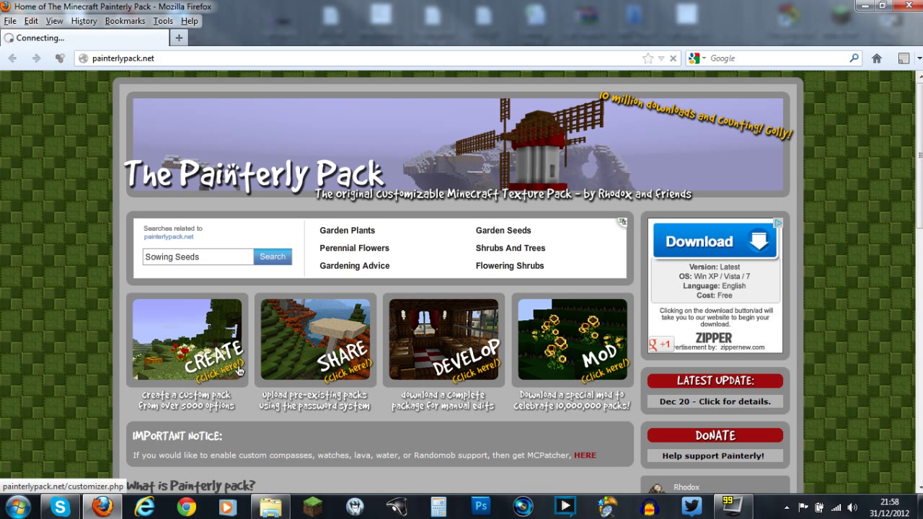
pyautogui.click(186, 353)
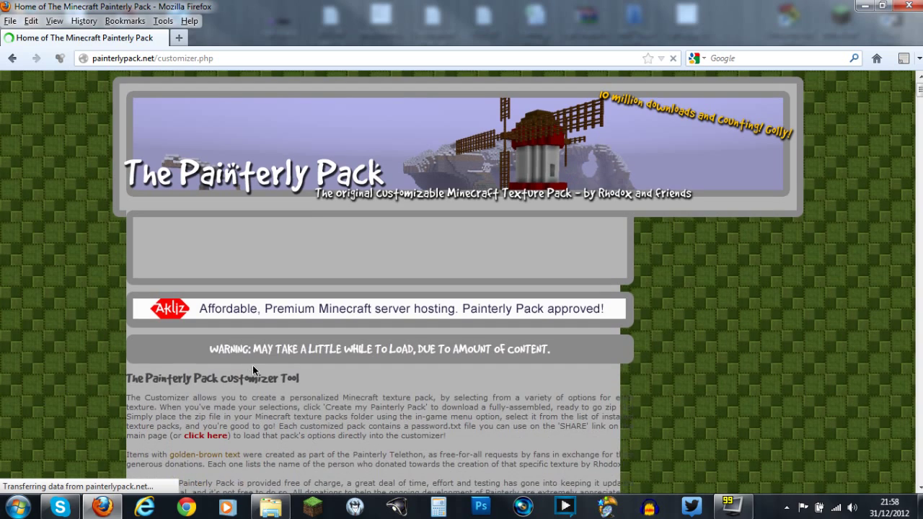
pyautogui.scroll(-3)
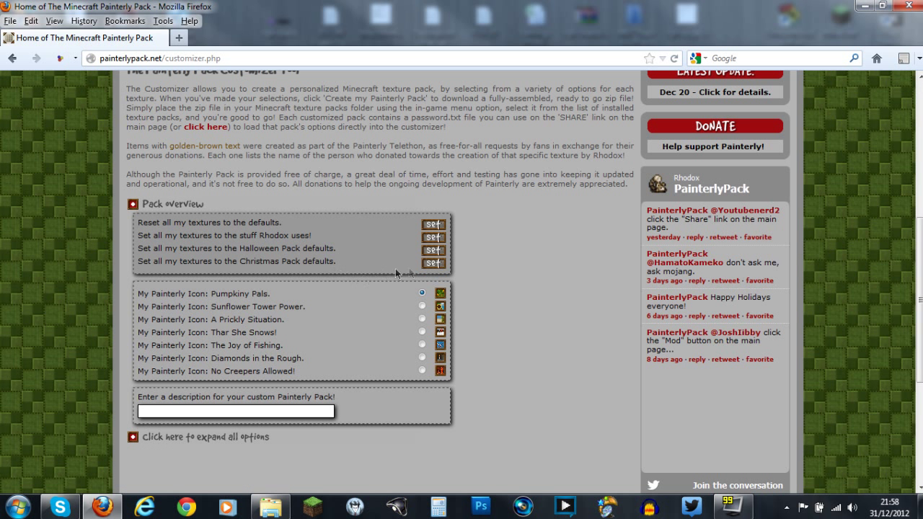
# Expand all texture options and select 'Thar She Snows!' as the pack icon
pyautogui.click(205, 435)
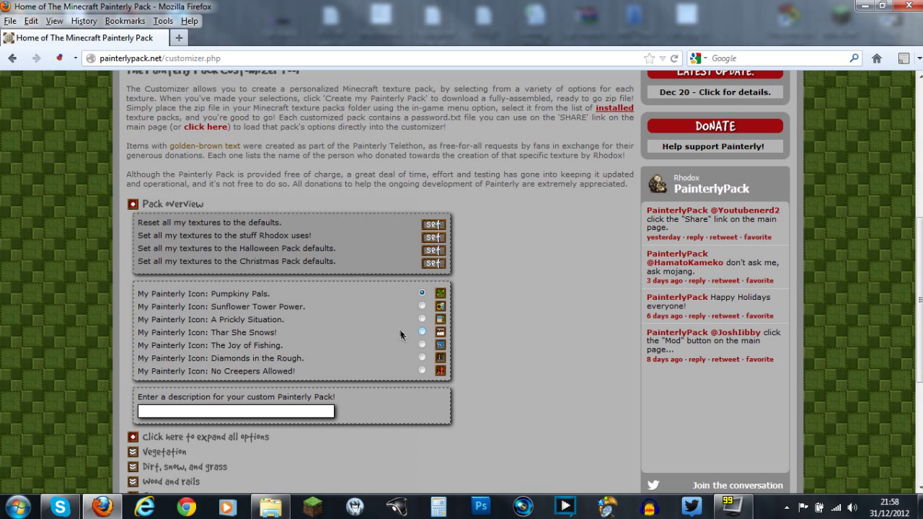
pyautogui.scroll(-3)
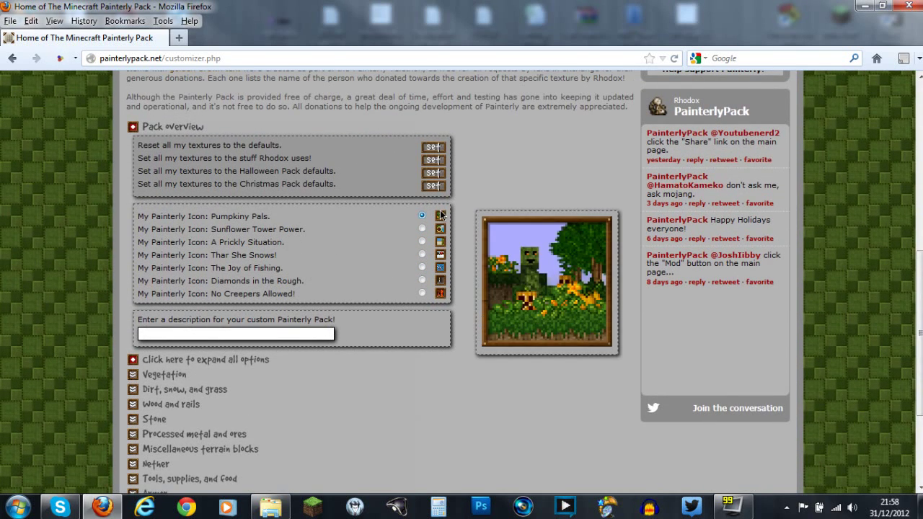
pyautogui.click(421, 254)
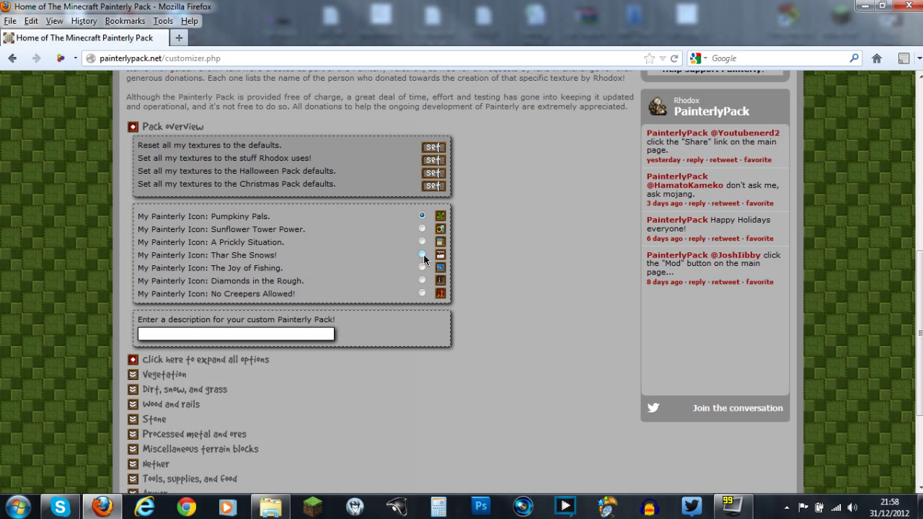
pyautogui.click(421, 253)
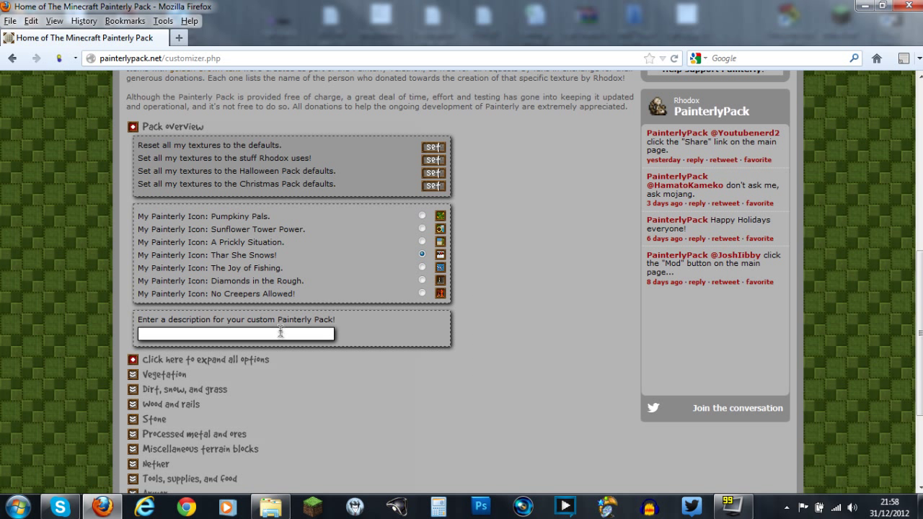
# Enter 'Pro Beast Texture' as the description and scroll through the categories to Mod Support
pyautogui.write('Pro Beast Texture')
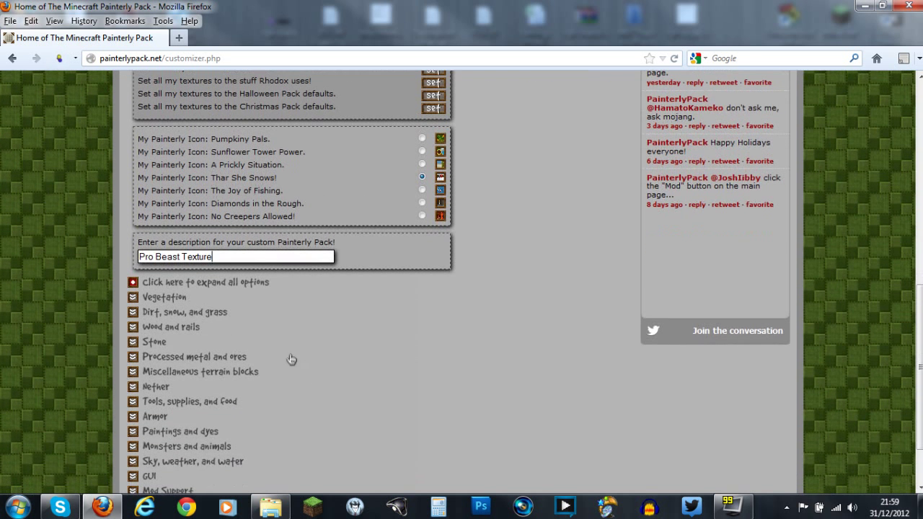
pyautogui.moveTo(233, 295)
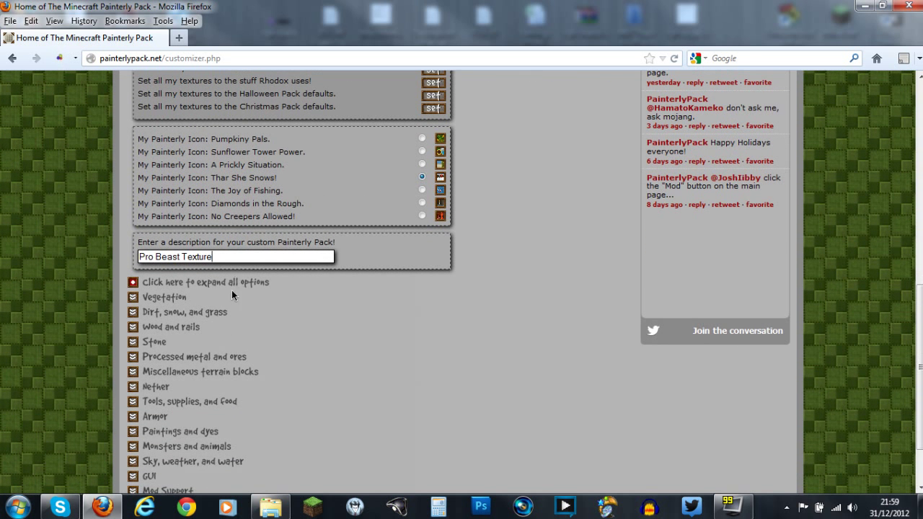
pyautogui.scroll(-3)
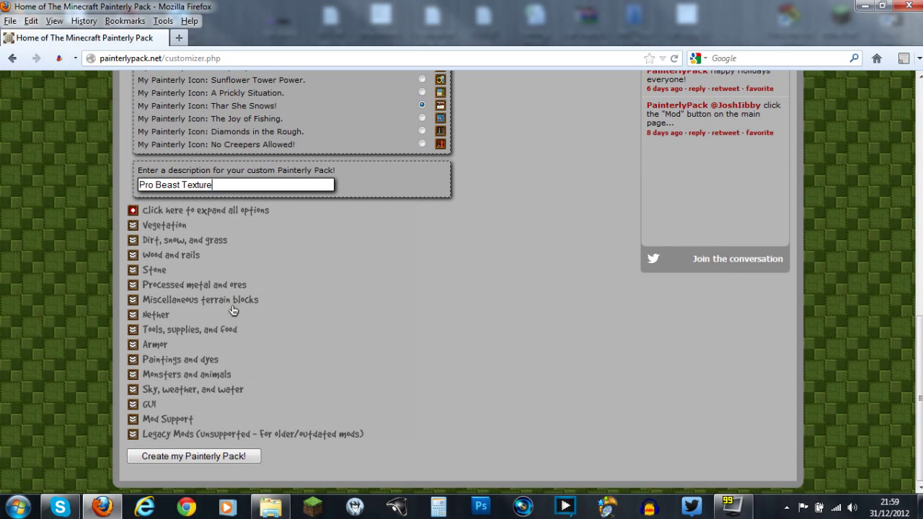
pyautogui.moveTo(170, 429)
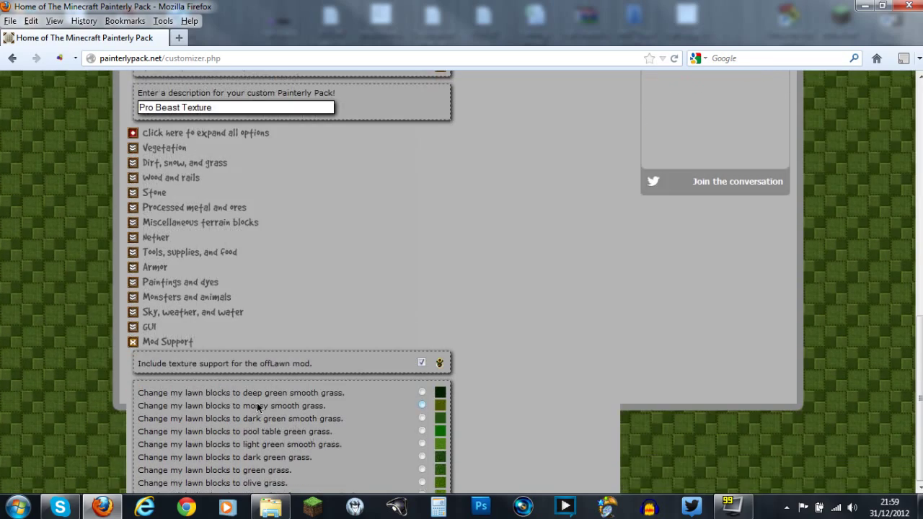
pyautogui.scroll(-3)
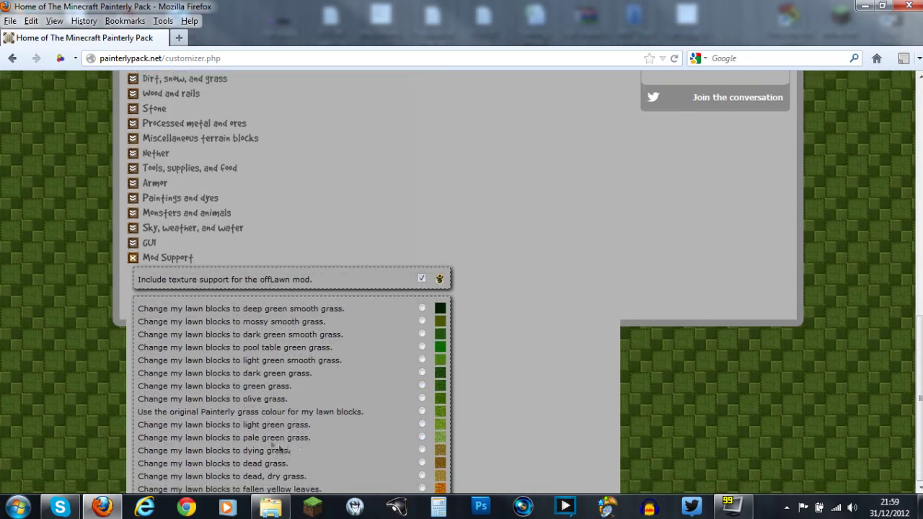
pyautogui.scroll(-3)
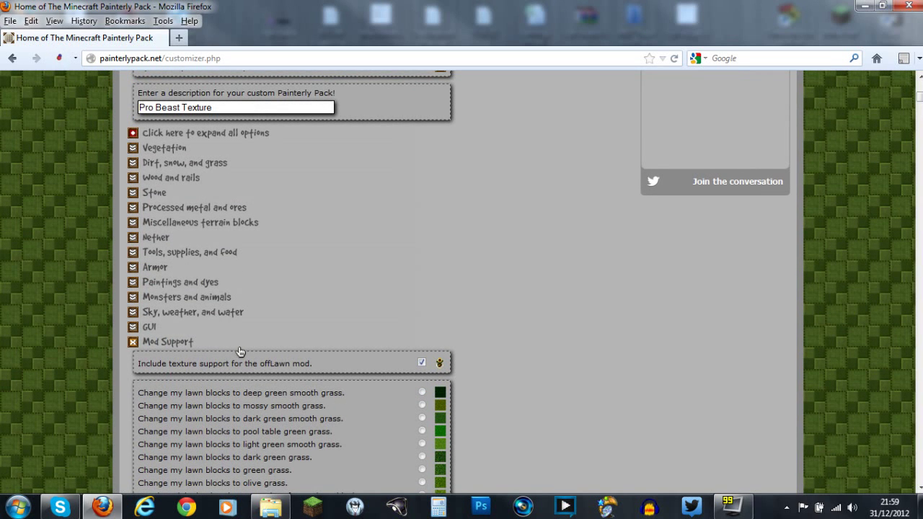
pyautogui.moveTo(179, 157)
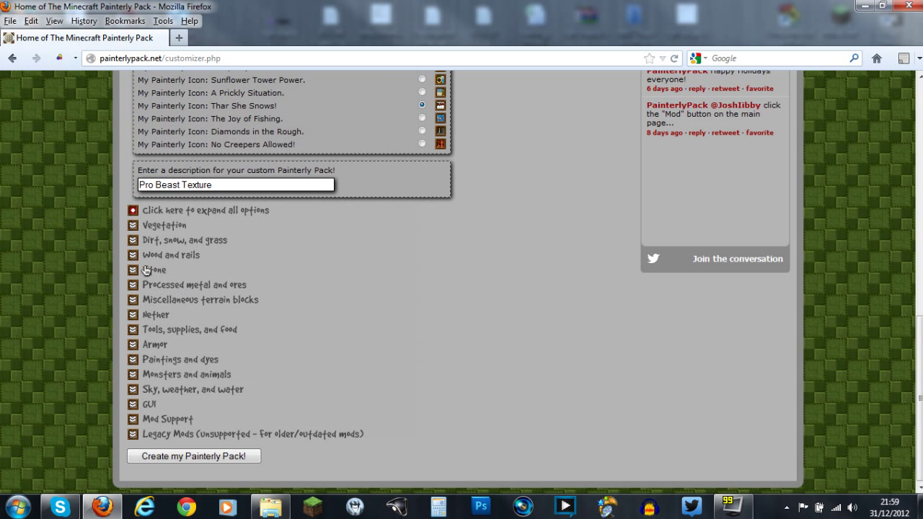
# Expand Wood and rails and choose 'Make my oak planks mahogany planks'
pyautogui.click(172, 254)
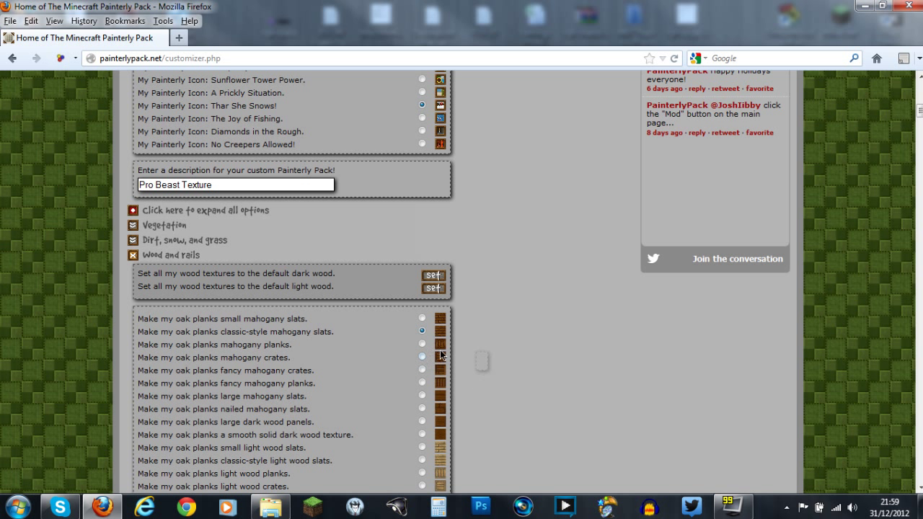
pyautogui.click(421, 343)
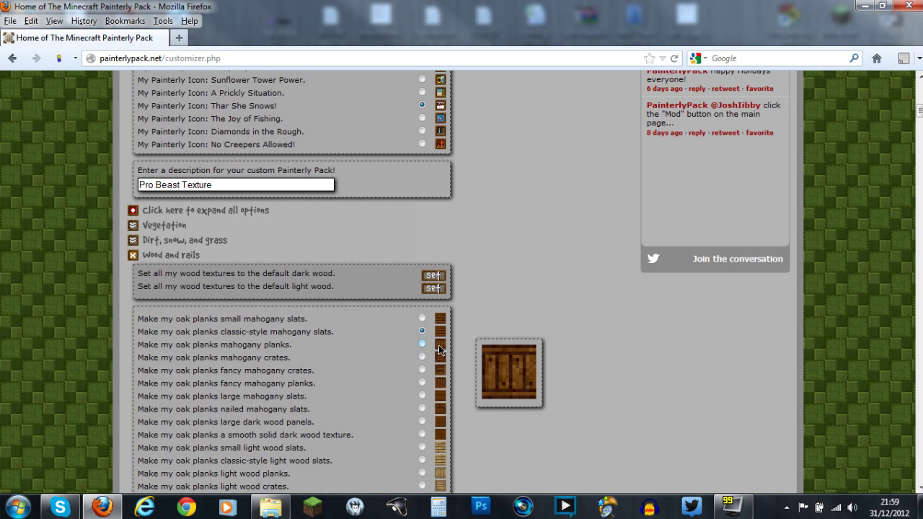
pyautogui.click(423, 318)
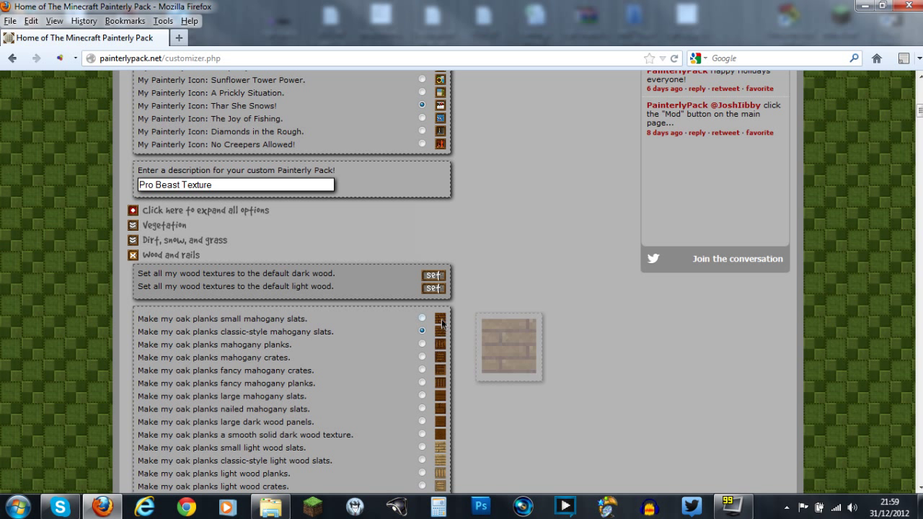
pyautogui.click(423, 343)
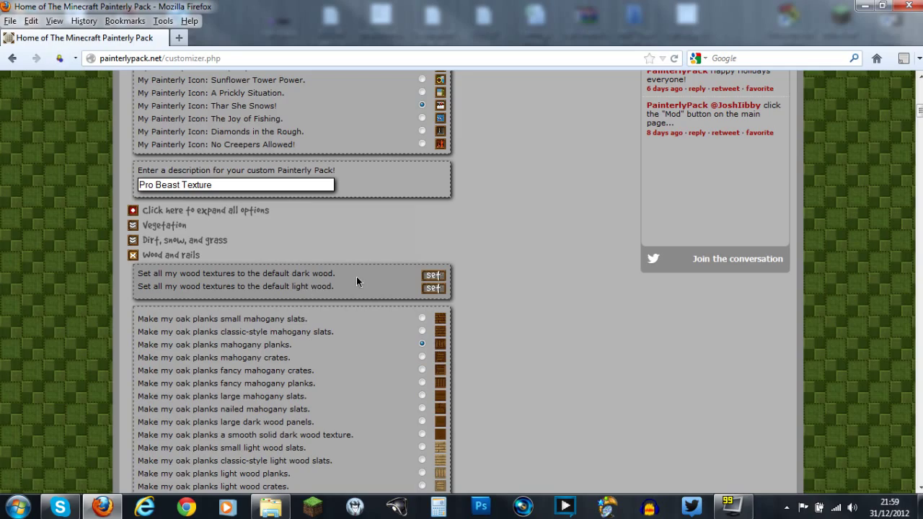
# Scroll past the boat and cart choices to the remaining categories and the Create button
pyautogui.scroll(-3)
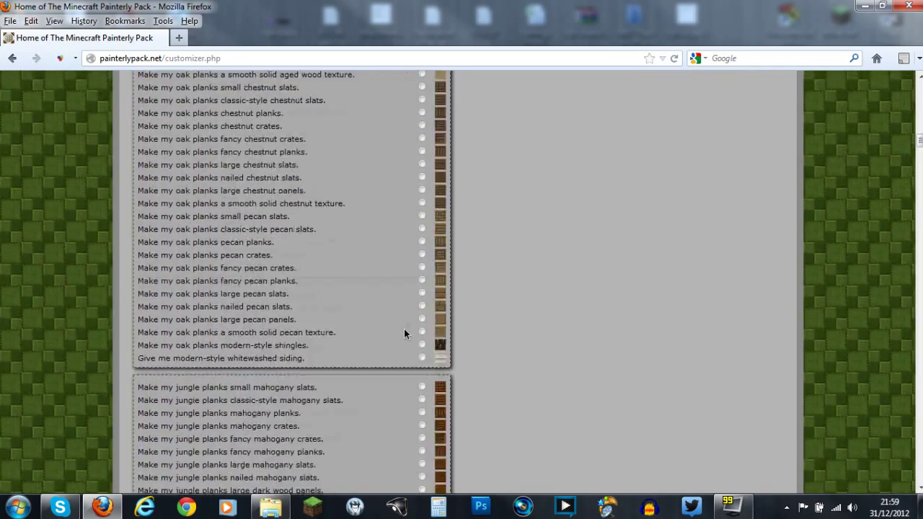
pyautogui.scroll(-3)
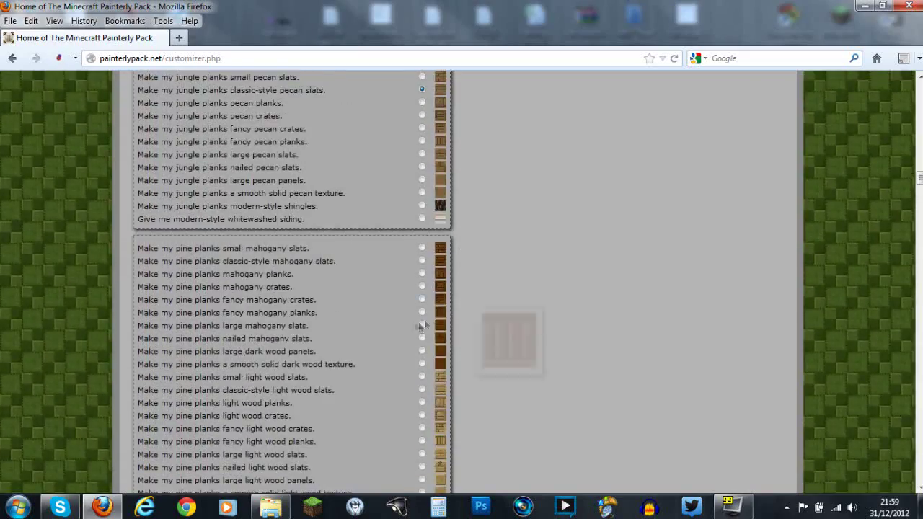
pyautogui.scroll(-3)
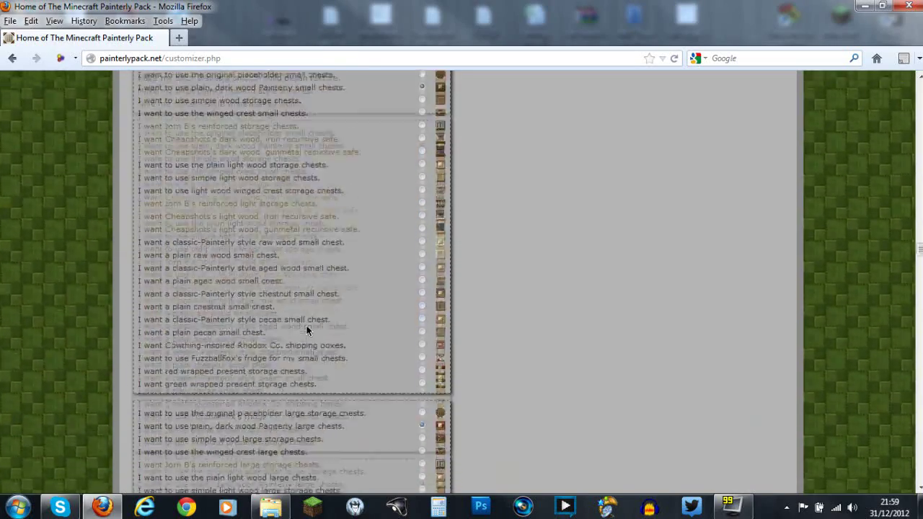
pyautogui.scroll(-3)
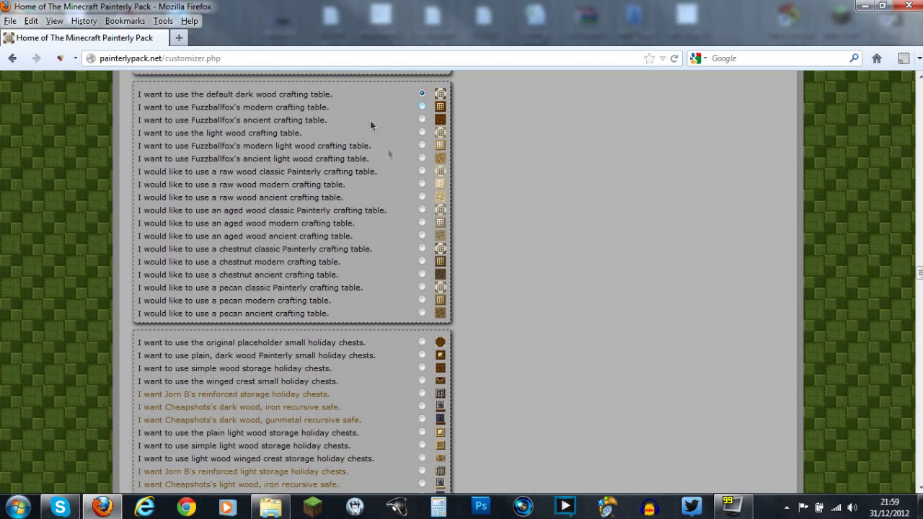
pyautogui.scroll(-3)
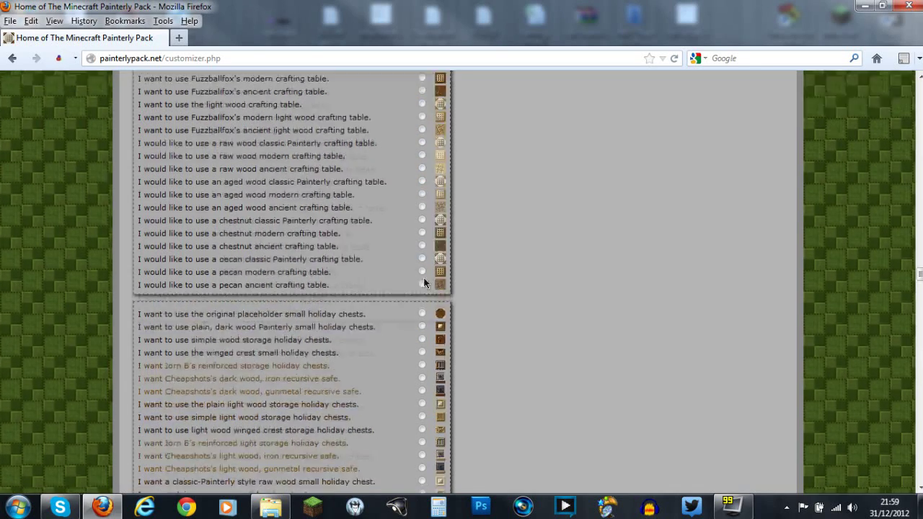
pyautogui.scroll(-3)
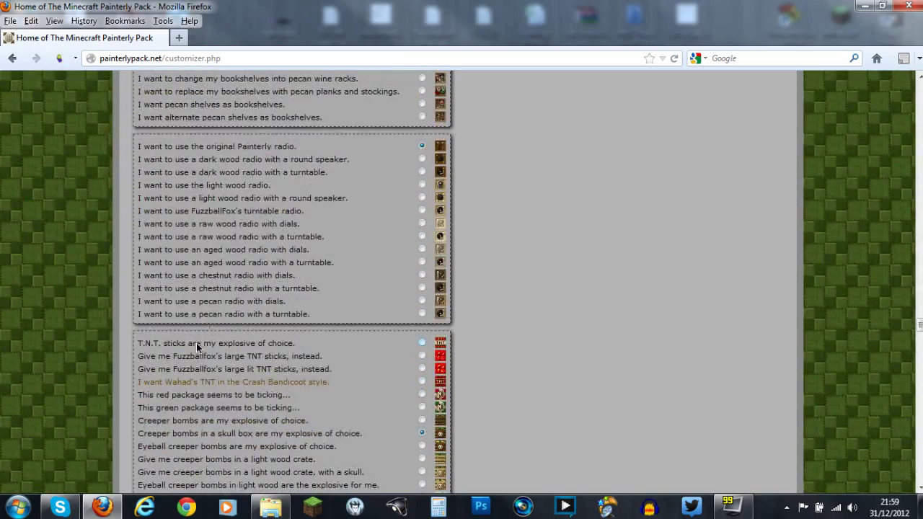
pyautogui.scroll(-3)
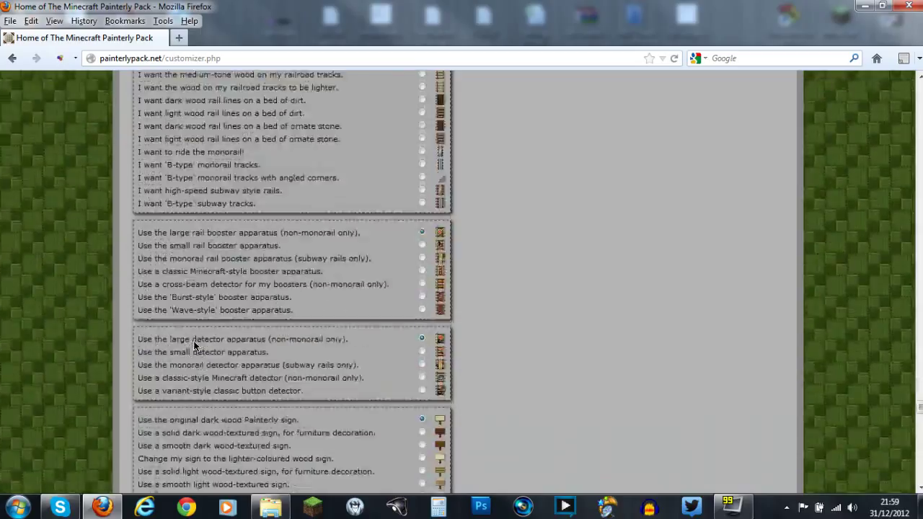
pyautogui.scroll(-3)
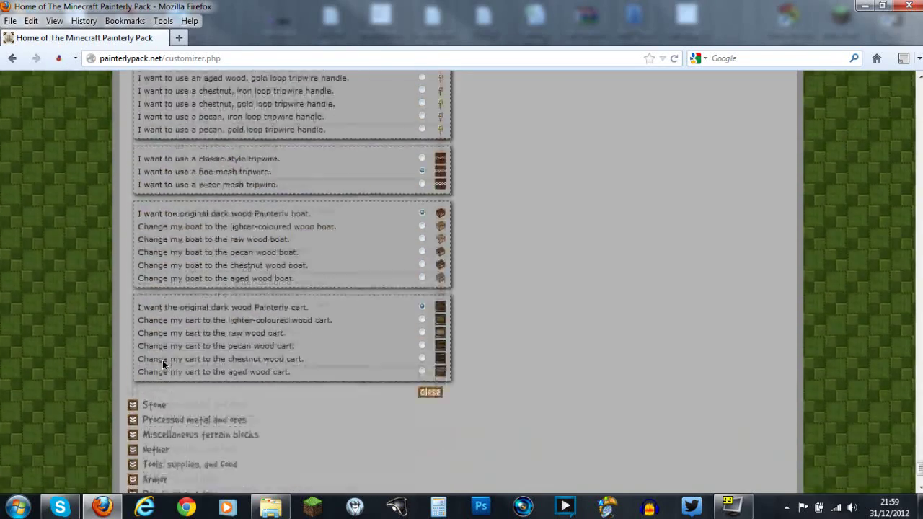
pyautogui.scroll(-3)
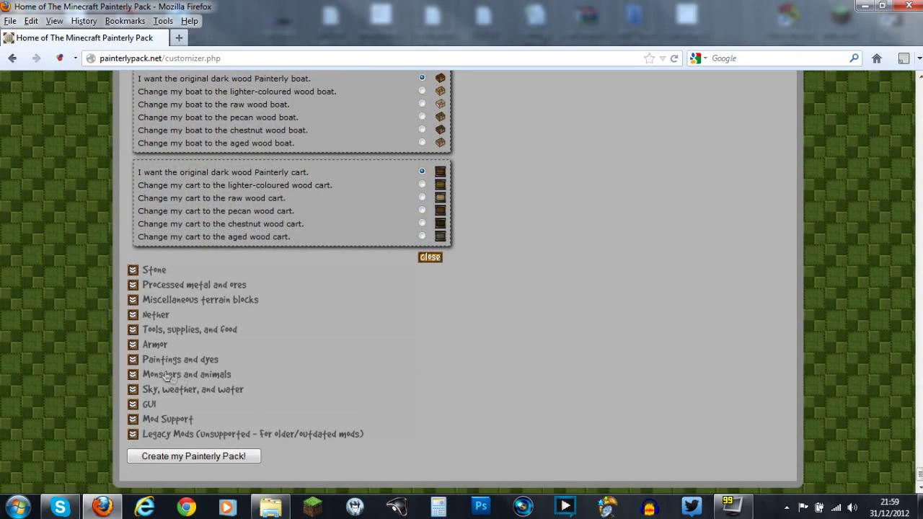
pyautogui.moveTo(161, 360)
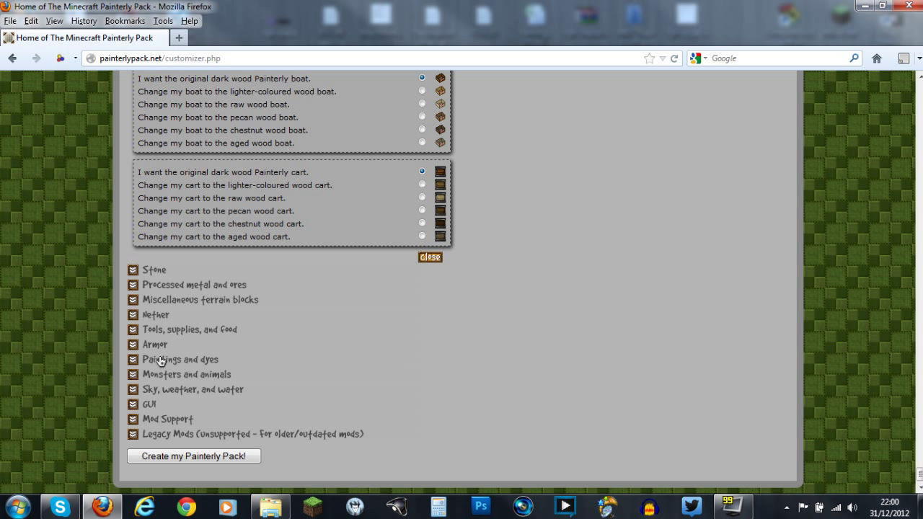
pyautogui.click(421, 130)
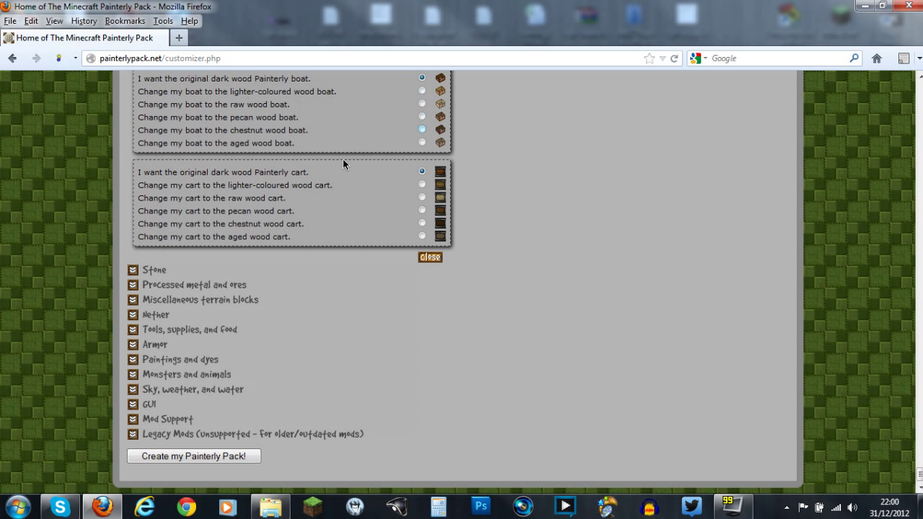
pyautogui.click(421, 235)
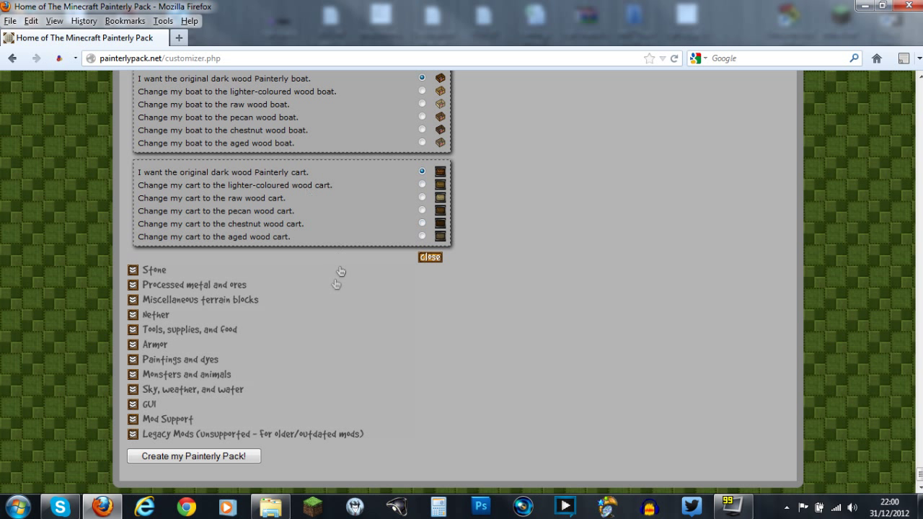
pyautogui.moveTo(244, 355)
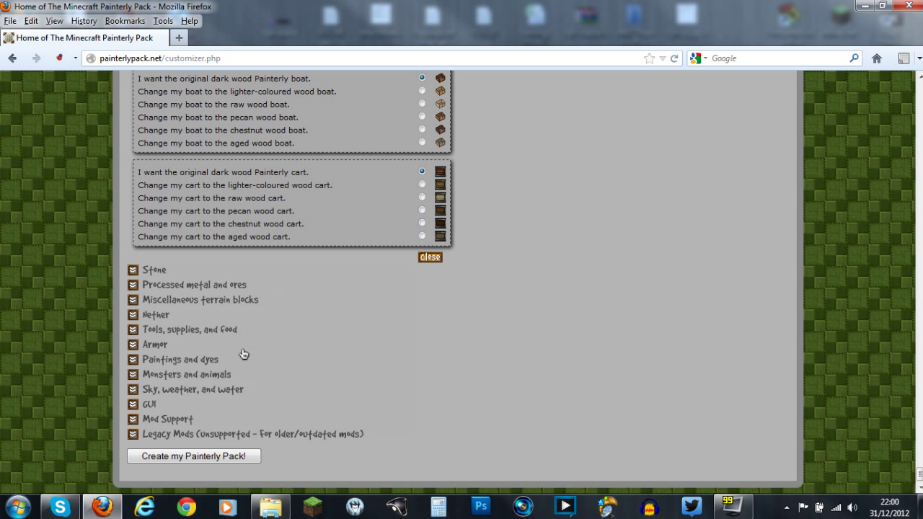
pyautogui.moveTo(196, 309)
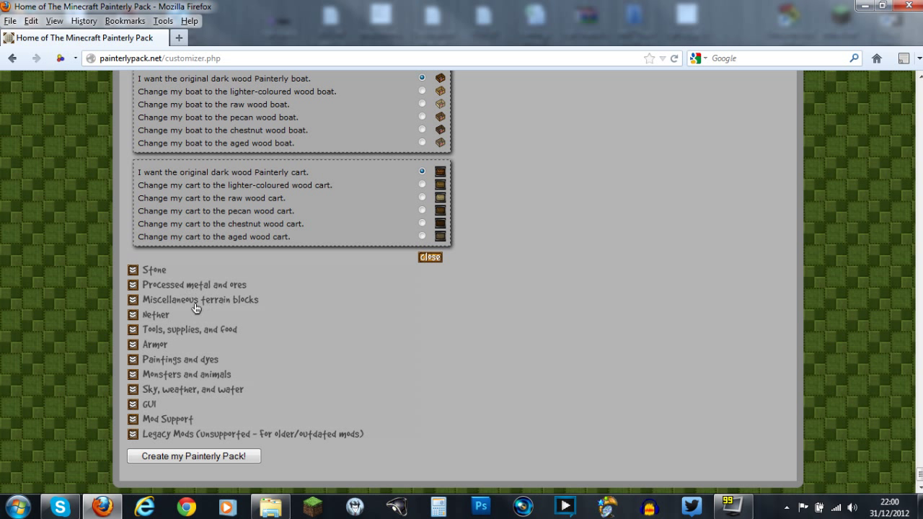
pyautogui.moveTo(180, 289)
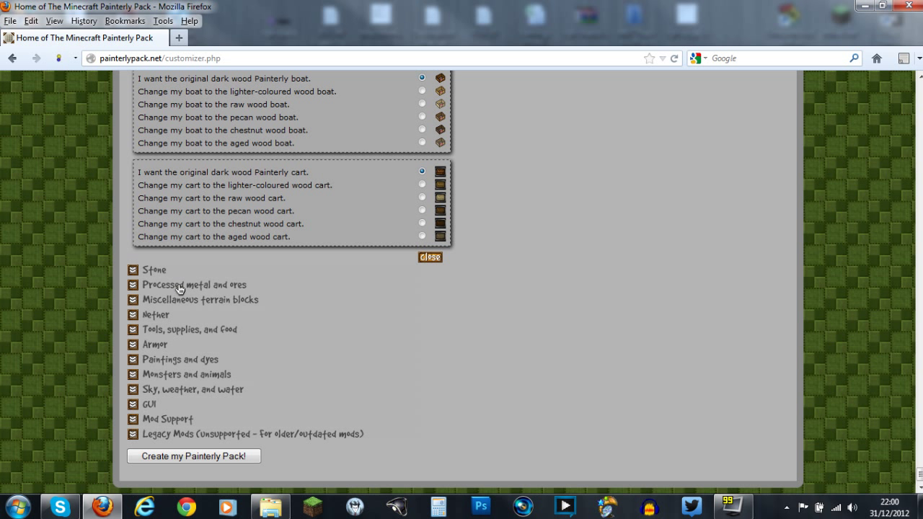
pyautogui.moveTo(199, 384)
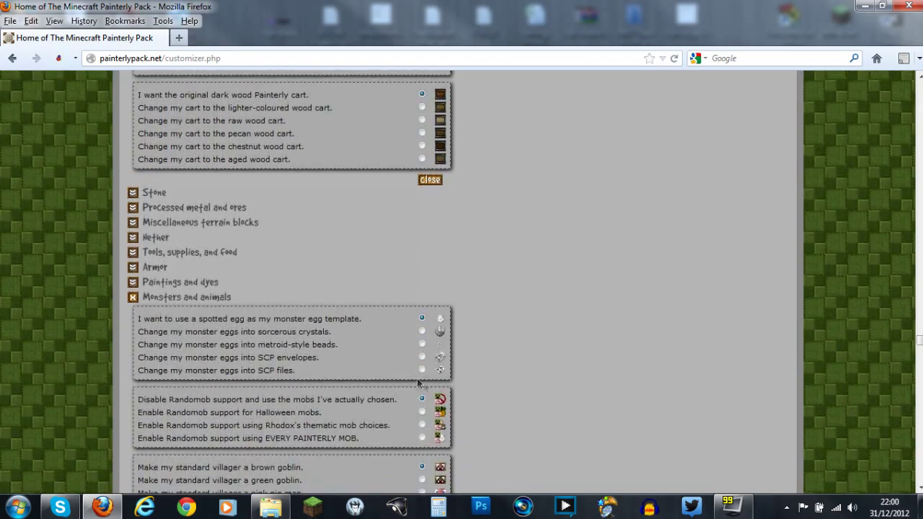
# Scroll through the Monsters and animals options and generate the pack with Create my Painterly Pack!
pyautogui.scroll(-3)
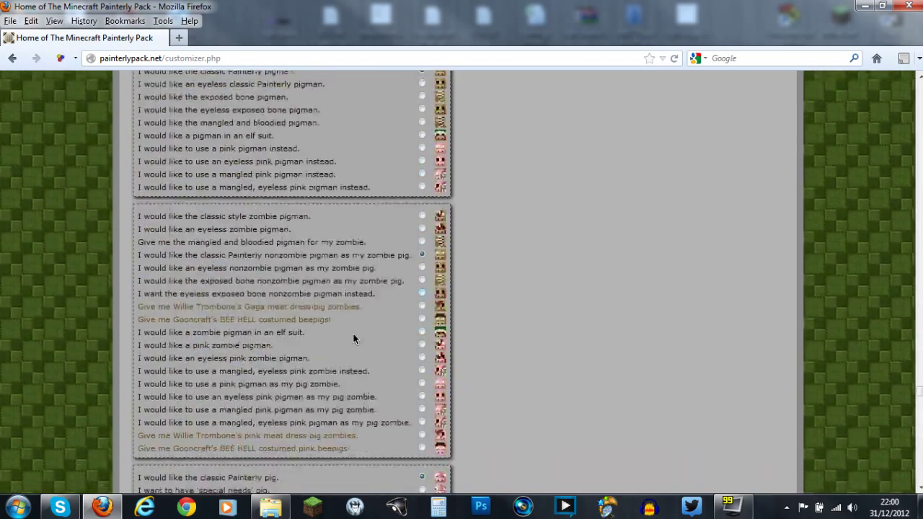
pyautogui.scroll(-3)
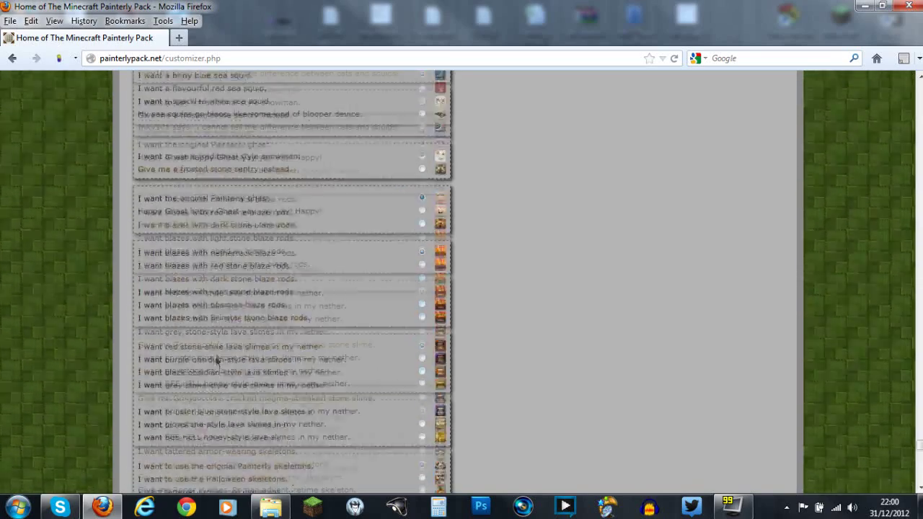
pyautogui.scroll(-3)
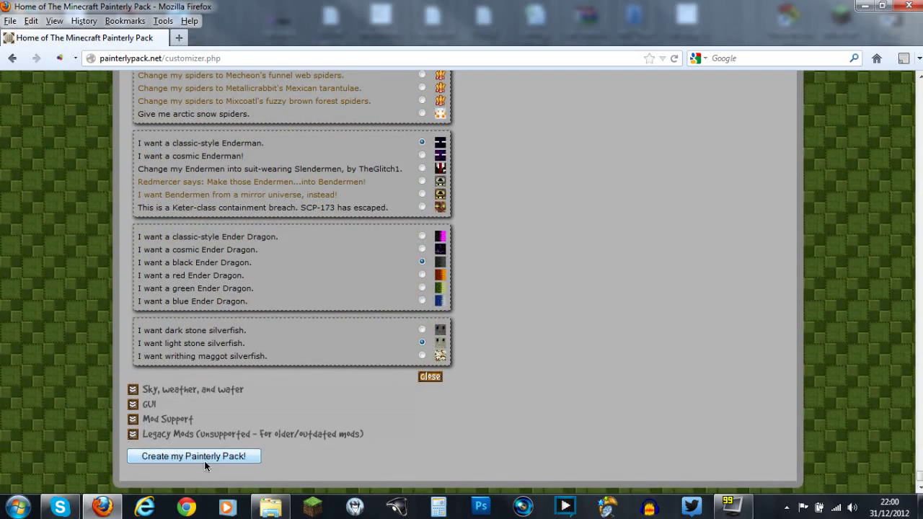
pyautogui.click(193, 456)
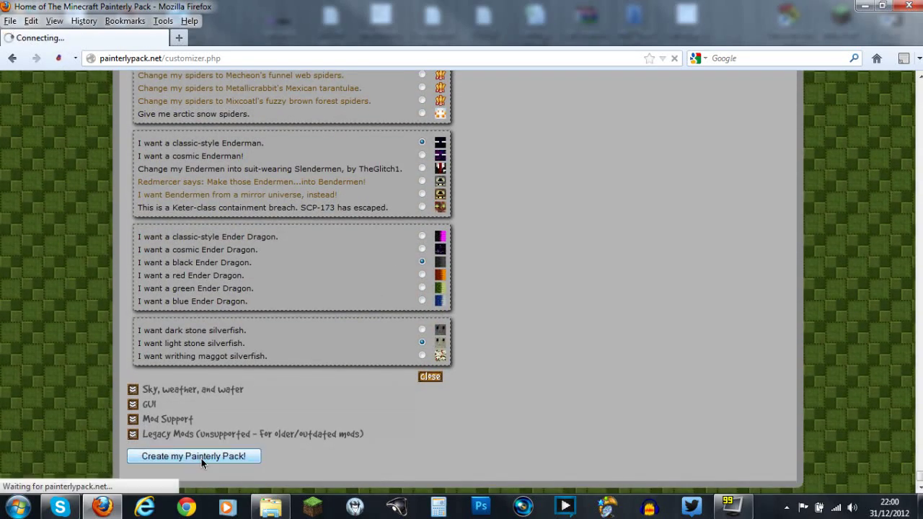
pyautogui.click(193, 456)
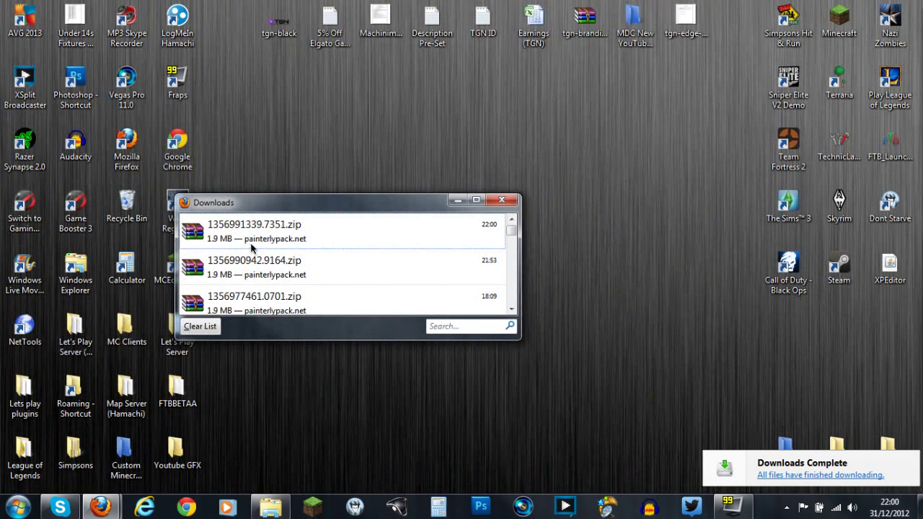
# Close the Downloads window and open the downloaded pack zip from the desktop
pyautogui.click(501, 199)
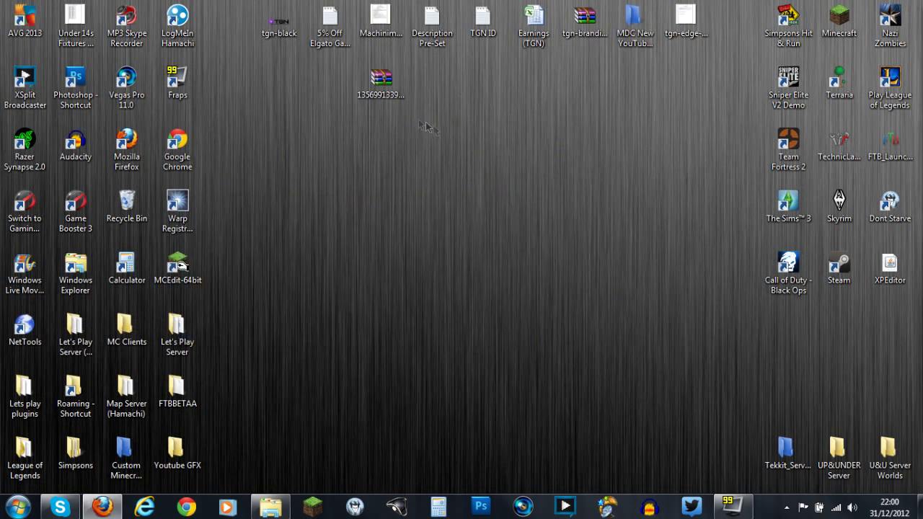
pyautogui.doubleClick(381, 79)
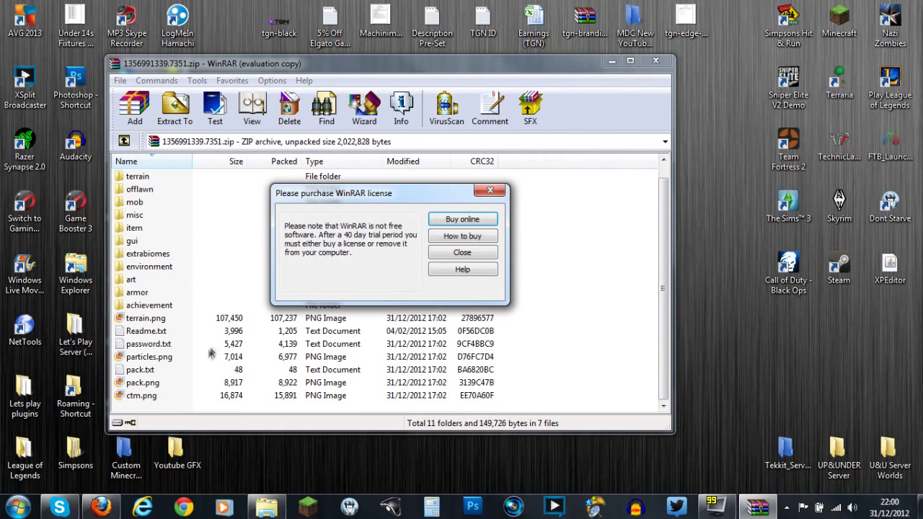
# Dismiss the WinRAR license reminder, view Readme.txt, then close the archive
pyautogui.click(461, 252)
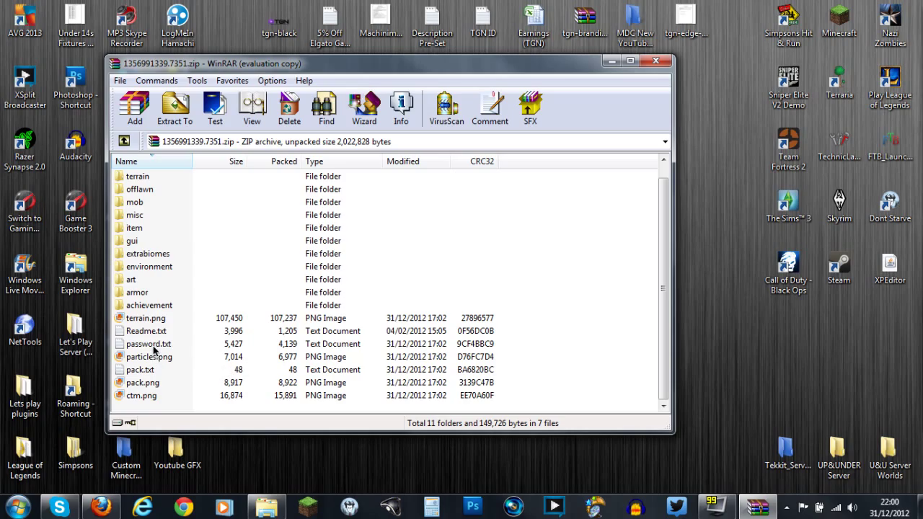
pyautogui.click(147, 330)
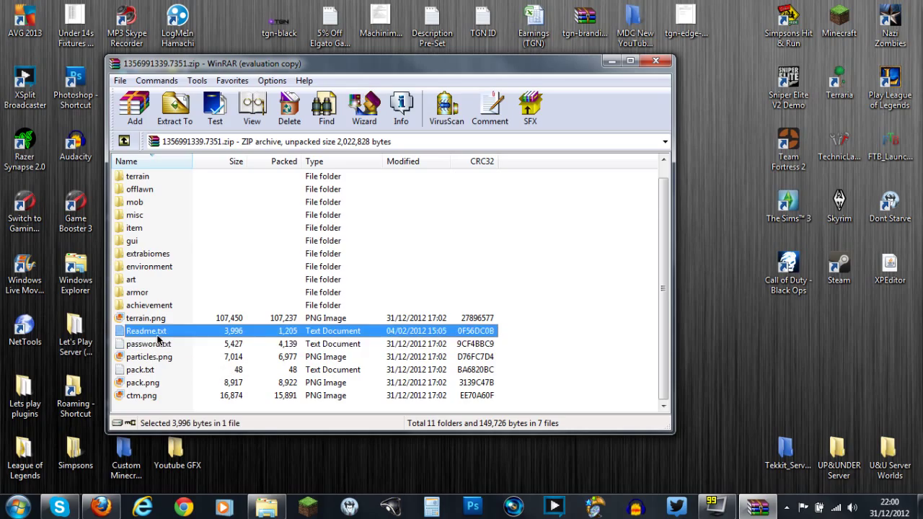
pyautogui.doubleClick(147, 331)
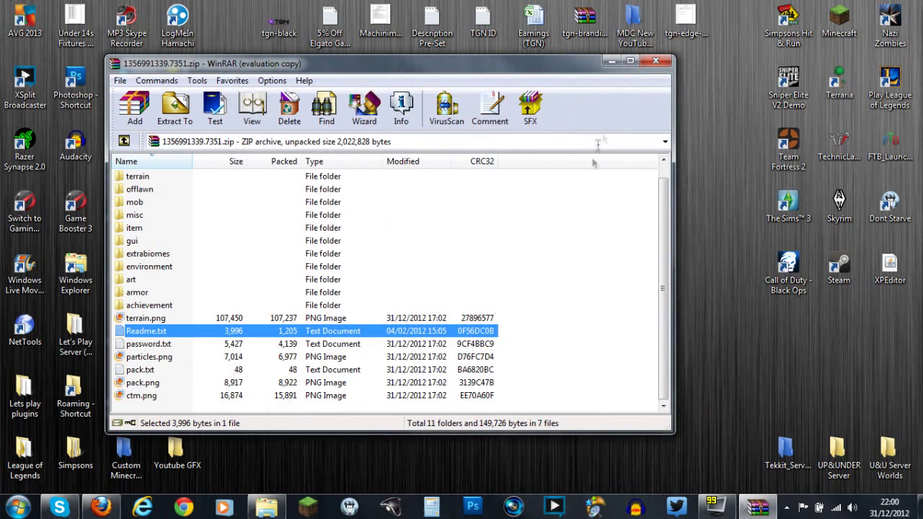
pyautogui.moveTo(432, 215)
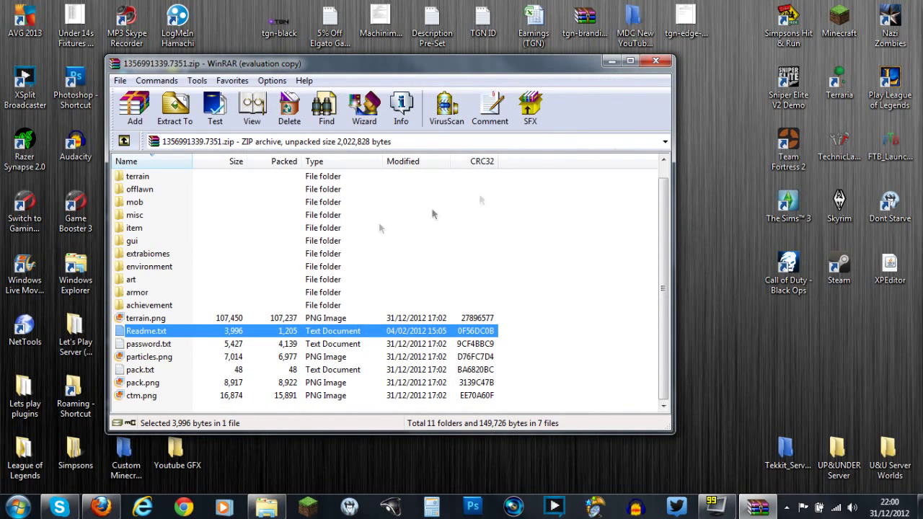
pyautogui.click(654, 60)
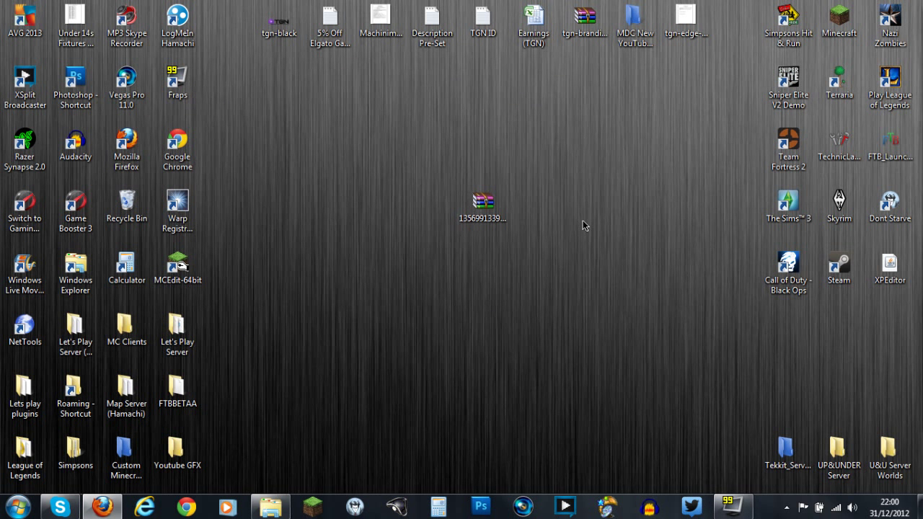